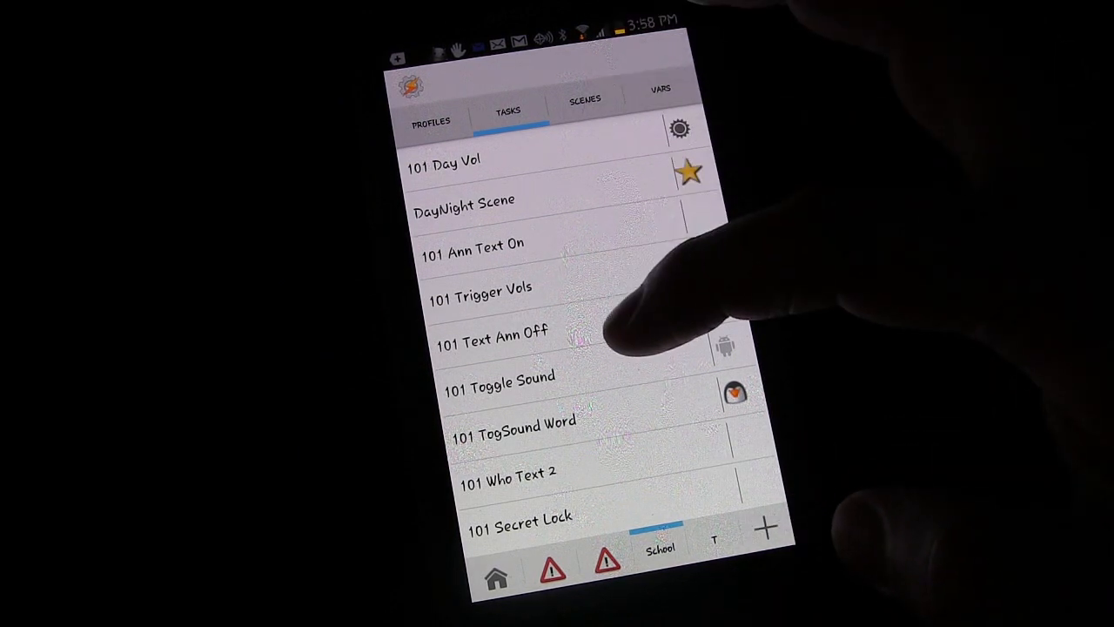
- Leave the task that switches on the '101 Text Recvd' profile and return to the task list
{"action": "scroll", "scroll_direction": "up", "scroll_amount": 3}
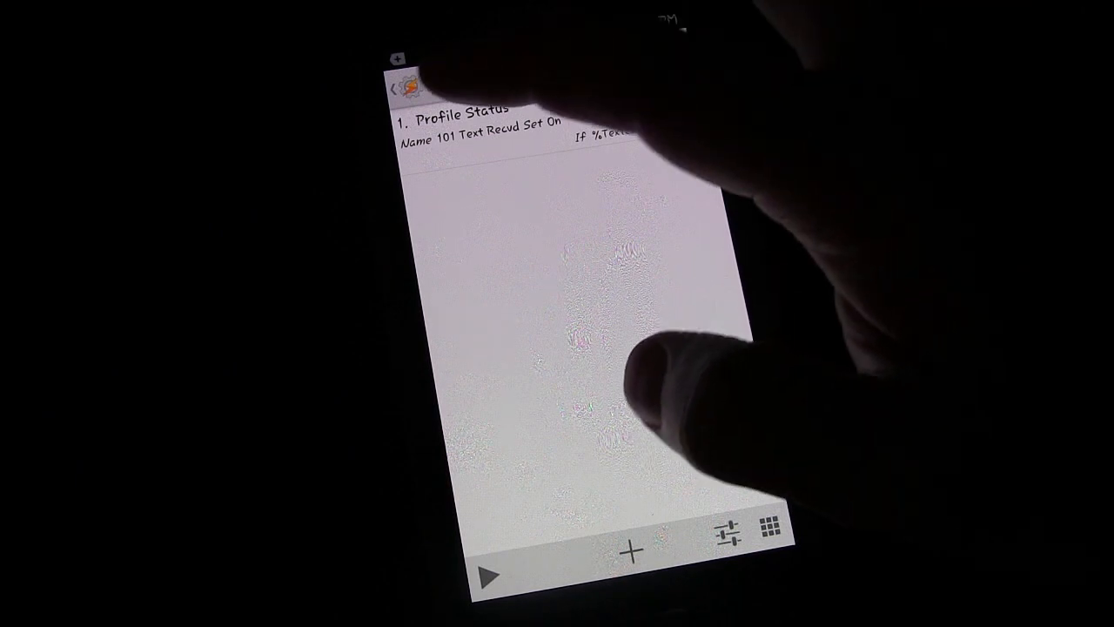
{"action": "left_click", "coordinate": [479, 135]}
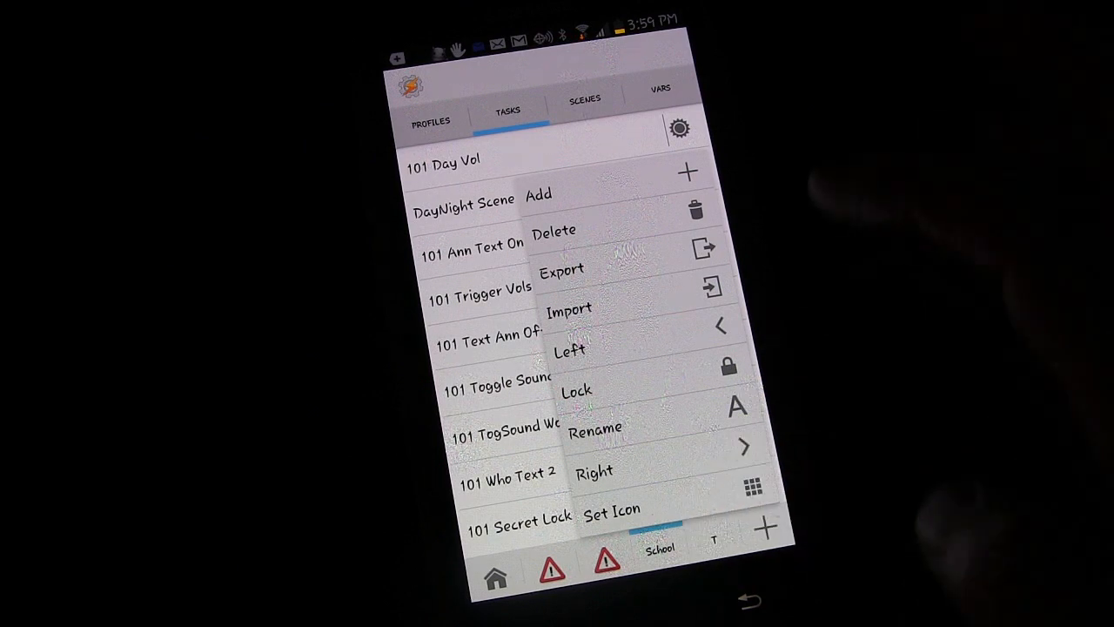
- Add a new project named 'Speak Texter' and view its empty profiles list
{"action": "left_click", "coordinate": [595, 428]}
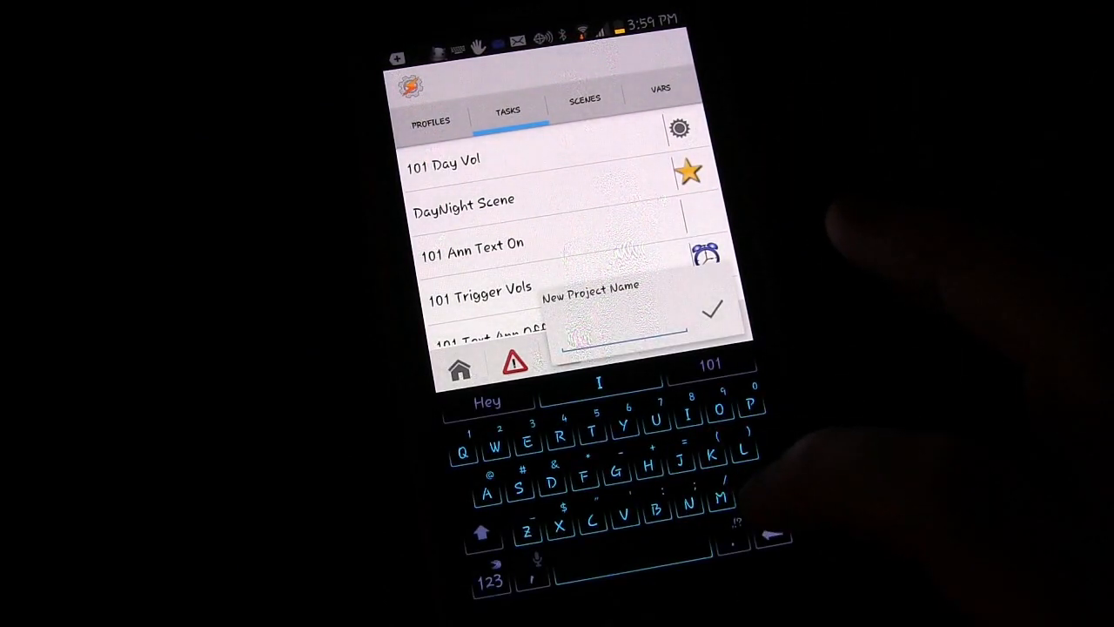
{"action": "type", "text": "Speak"}
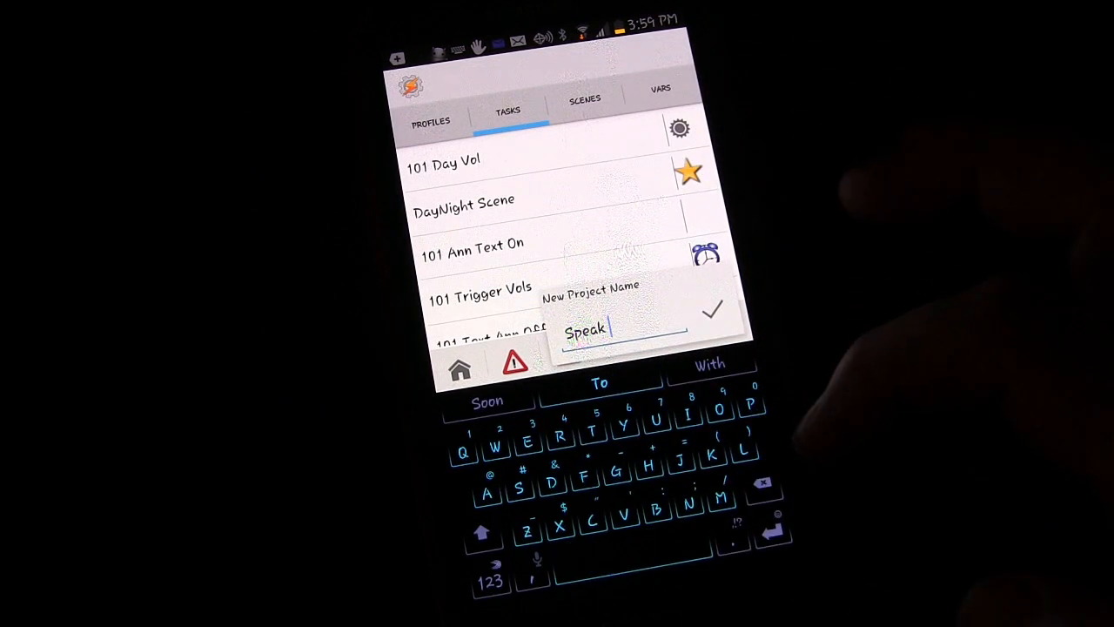
{"action": "type", "text": "Yex"}
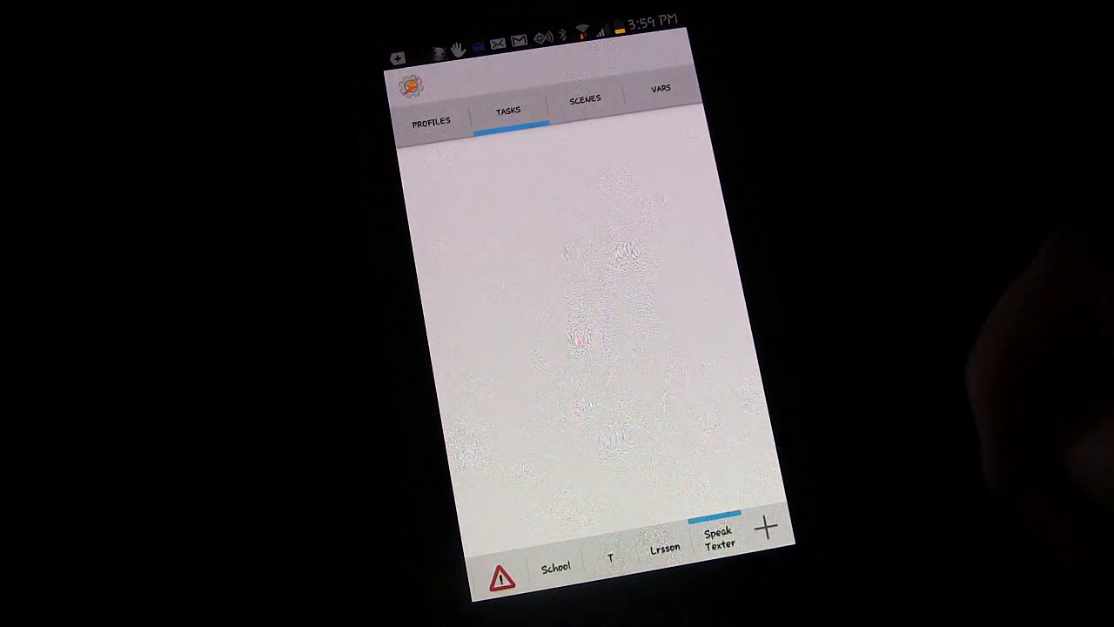
{"action": "left_click", "coordinate": [430, 120]}
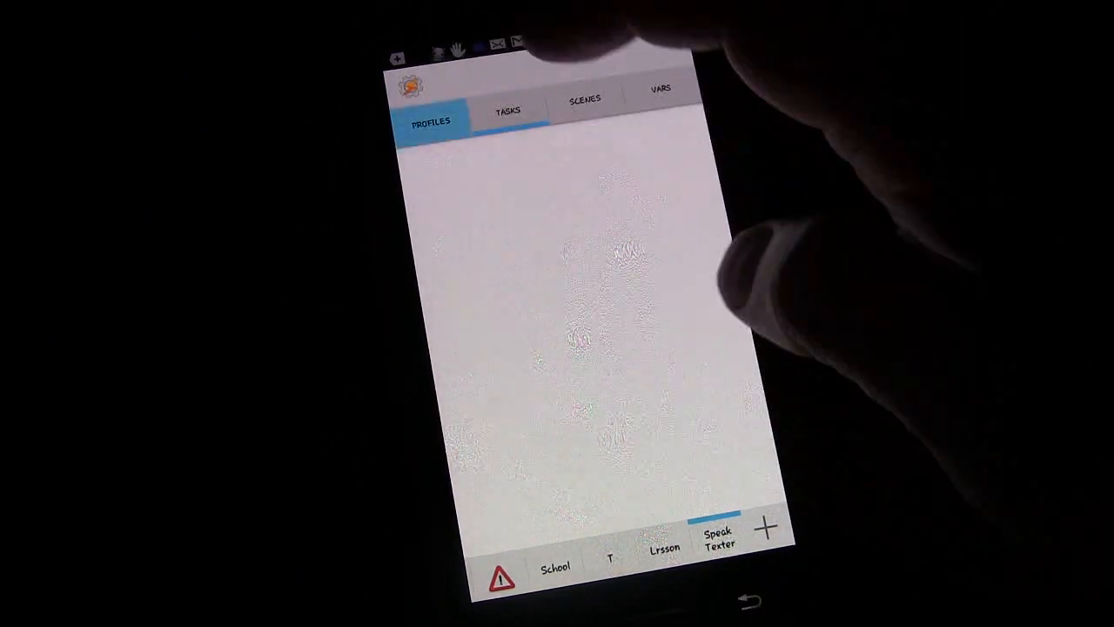
- Drag School's '101 Text Recvd' profile onto the Speak Texter tab and confirm it moved
{"action": "left_click", "coordinate": [584, 104]}
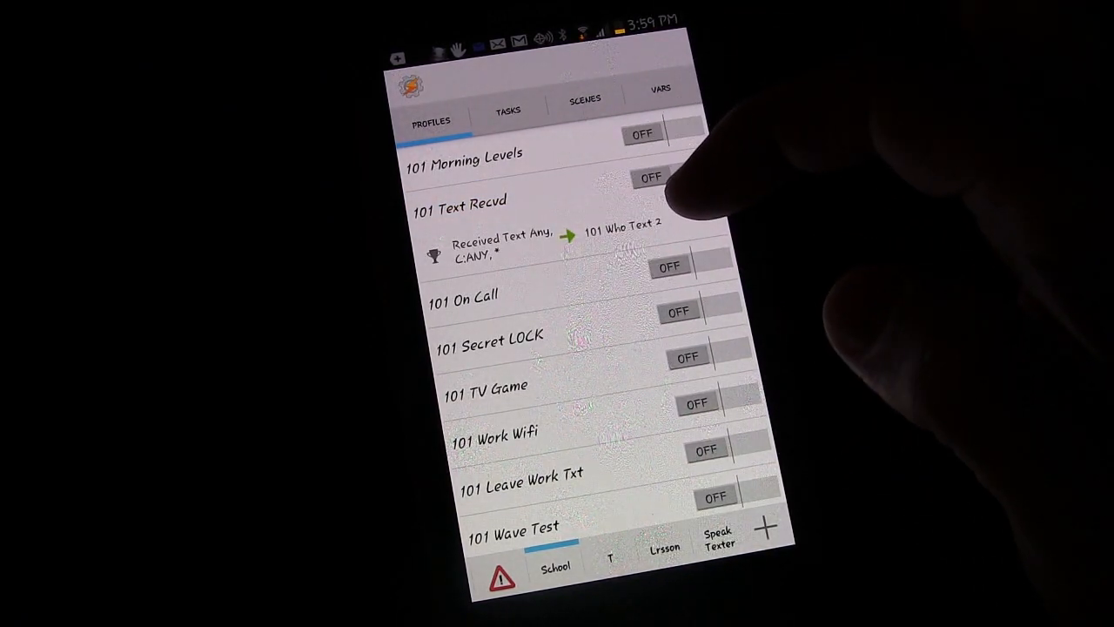
{"action": "left_click", "coordinate": [622, 235]}
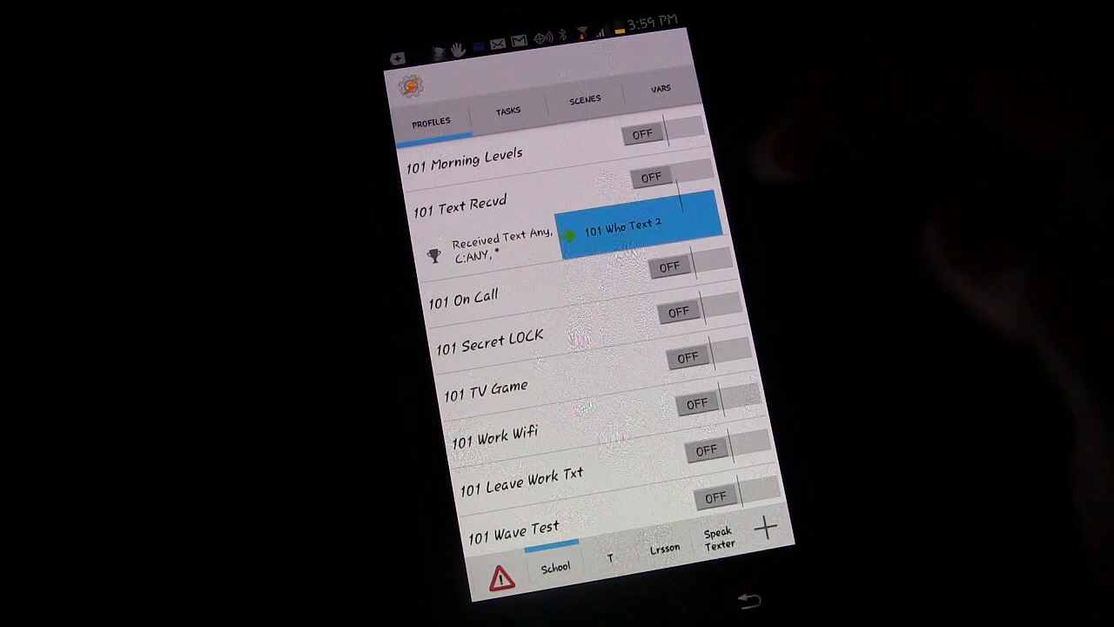
{"action": "left_click", "coordinate": [623, 225]}
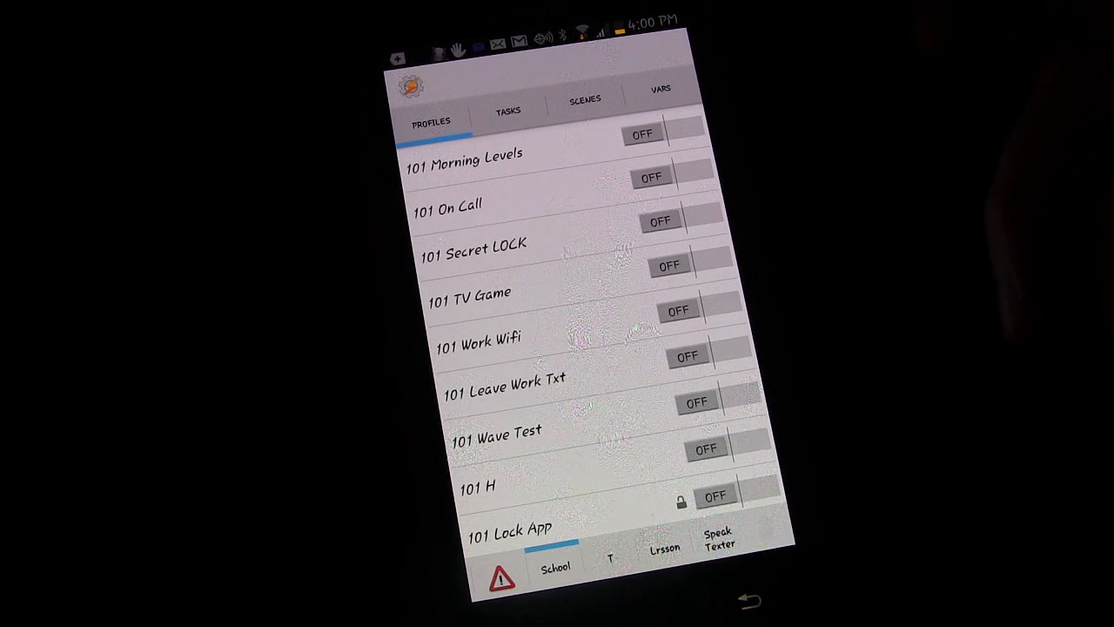
{"action": "left_click", "coordinate": [720, 539]}
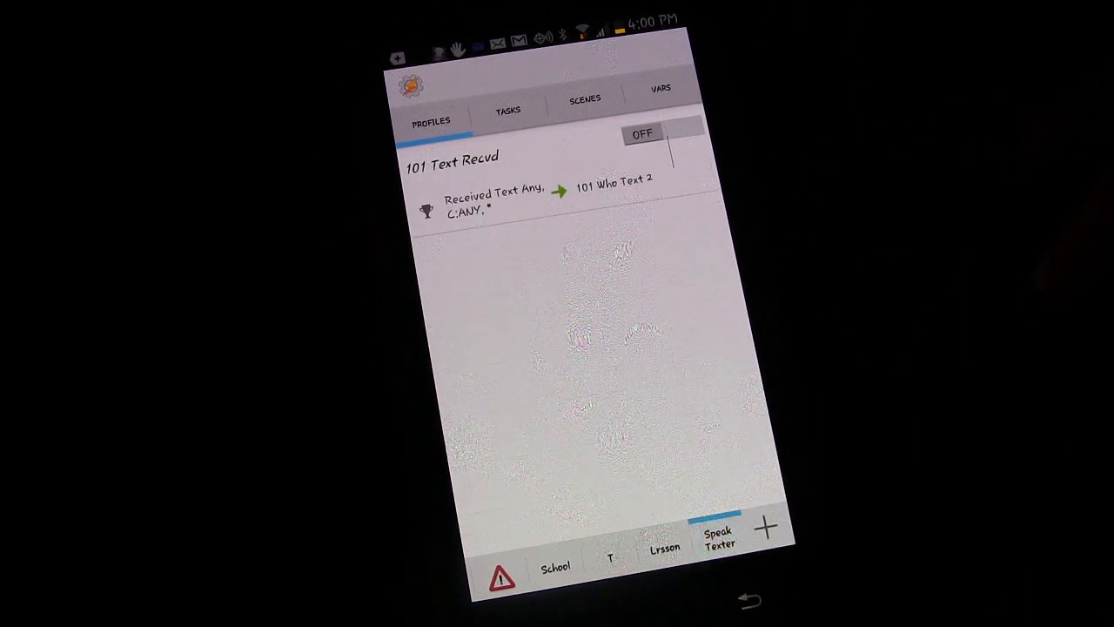
{"action": "left_click", "coordinate": [509, 110]}
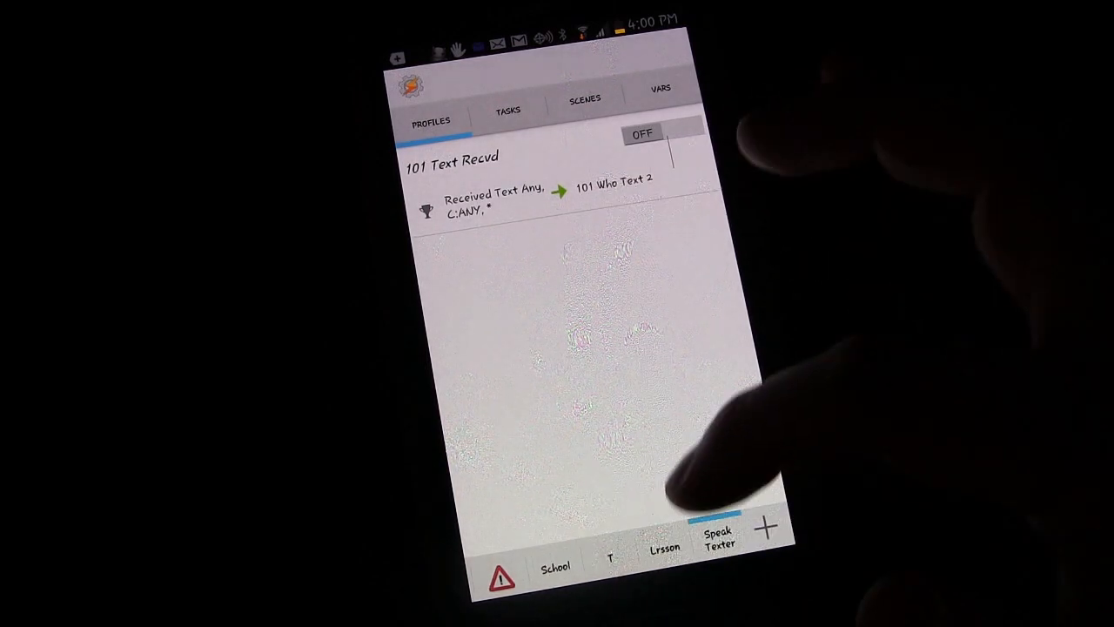
- Drag School's '101 Who Text 2' task into Speak Texter and check that project's profiles and tasks
{"action": "scroll", "scroll_direction": "up", "scroll_amount": 3}
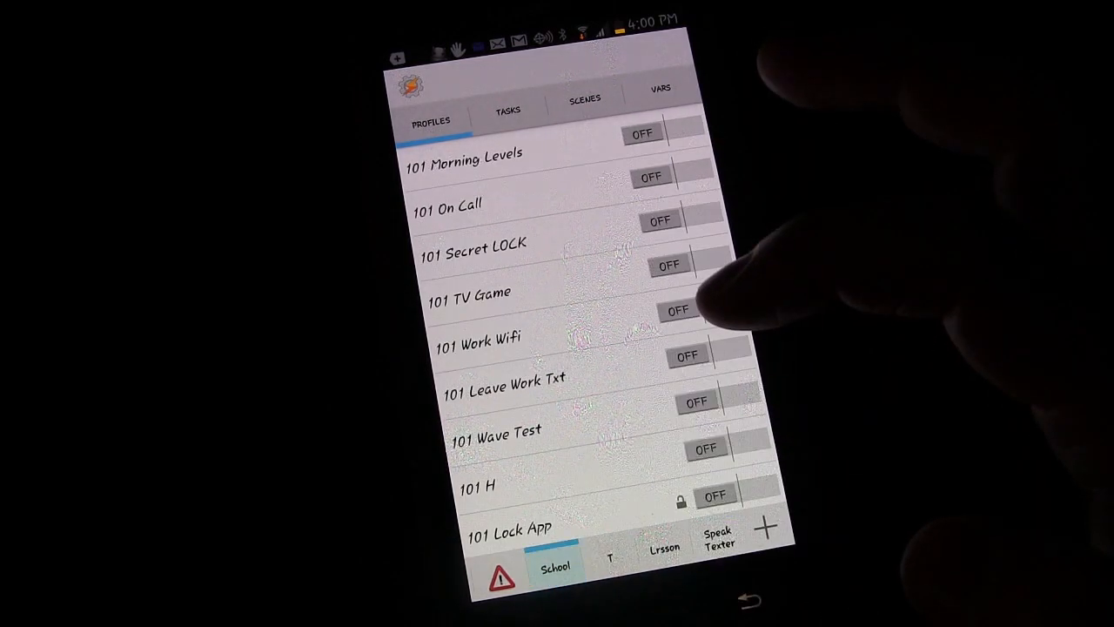
{"action": "left_click", "coordinate": [509, 110]}
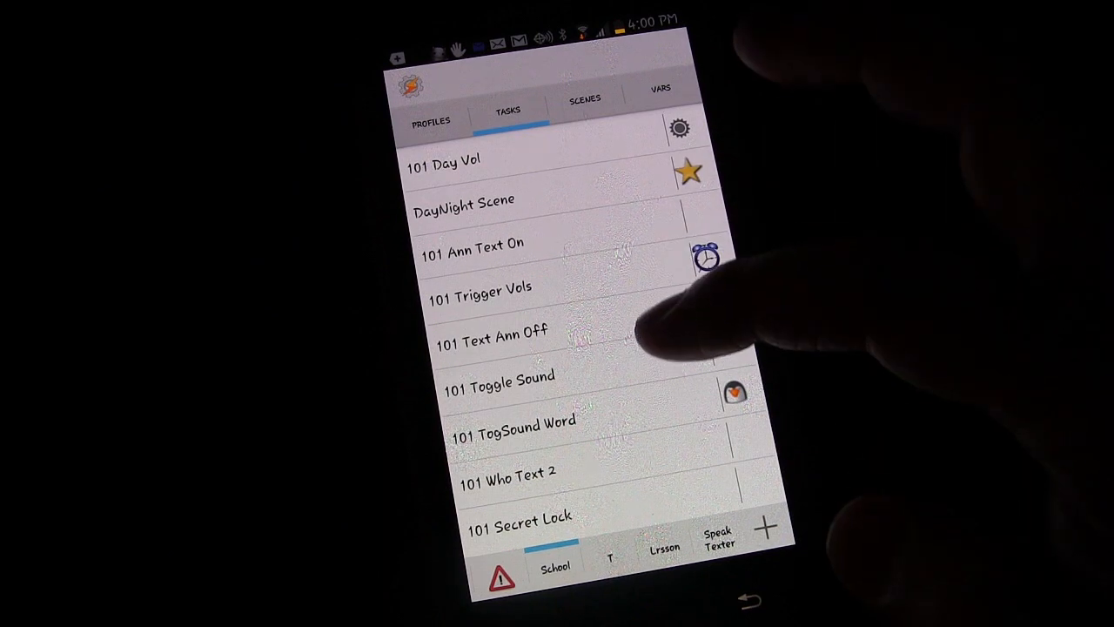
{"action": "scroll", "scroll_direction": "up", "scroll_amount": 3}
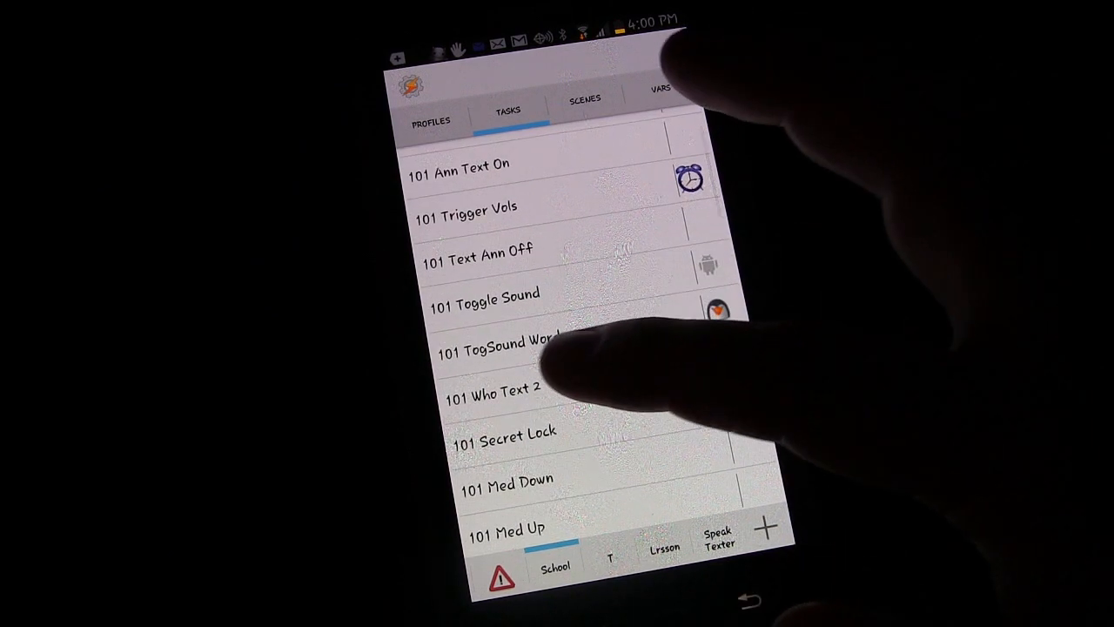
{"action": "left_click", "coordinate": [491, 388]}
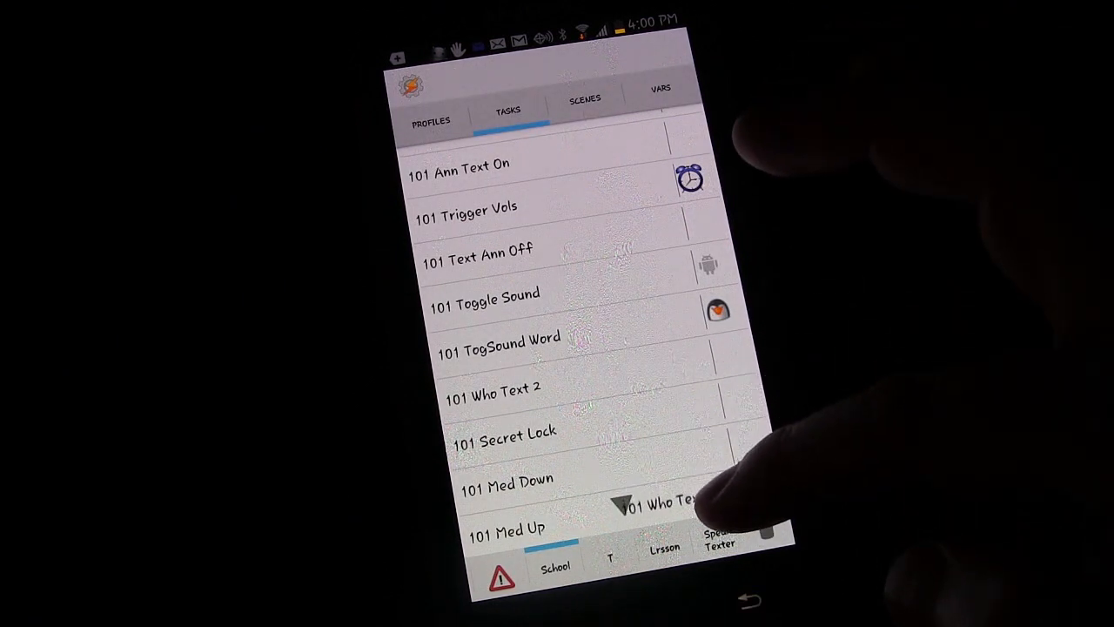
{"action": "scroll", "scroll_direction": "up", "scroll_amount": 3}
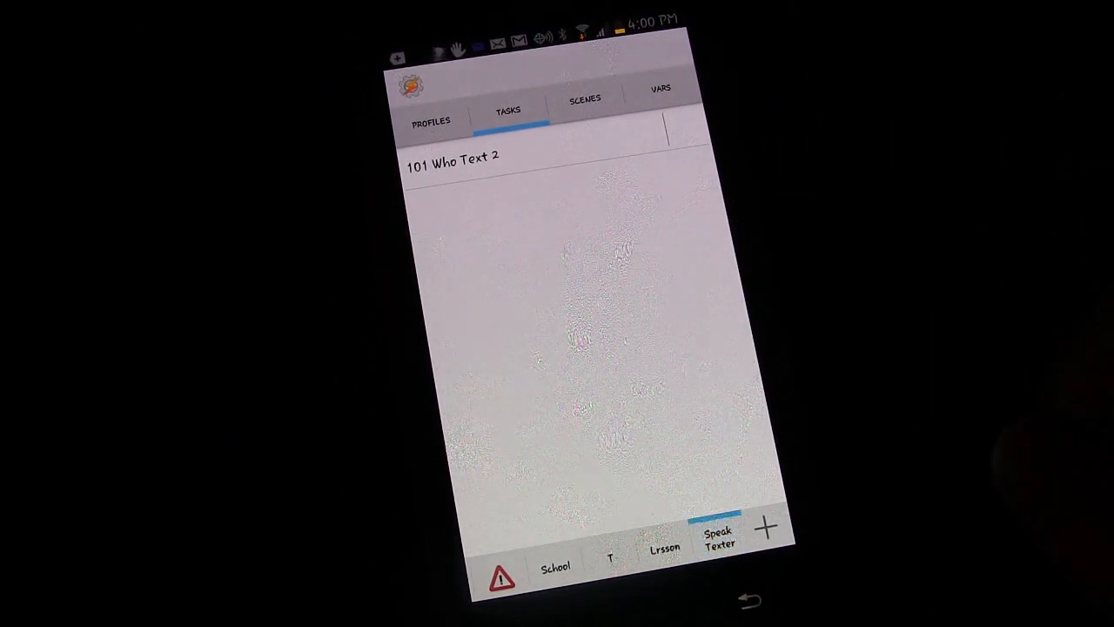
{"action": "left_click", "coordinate": [430, 115]}
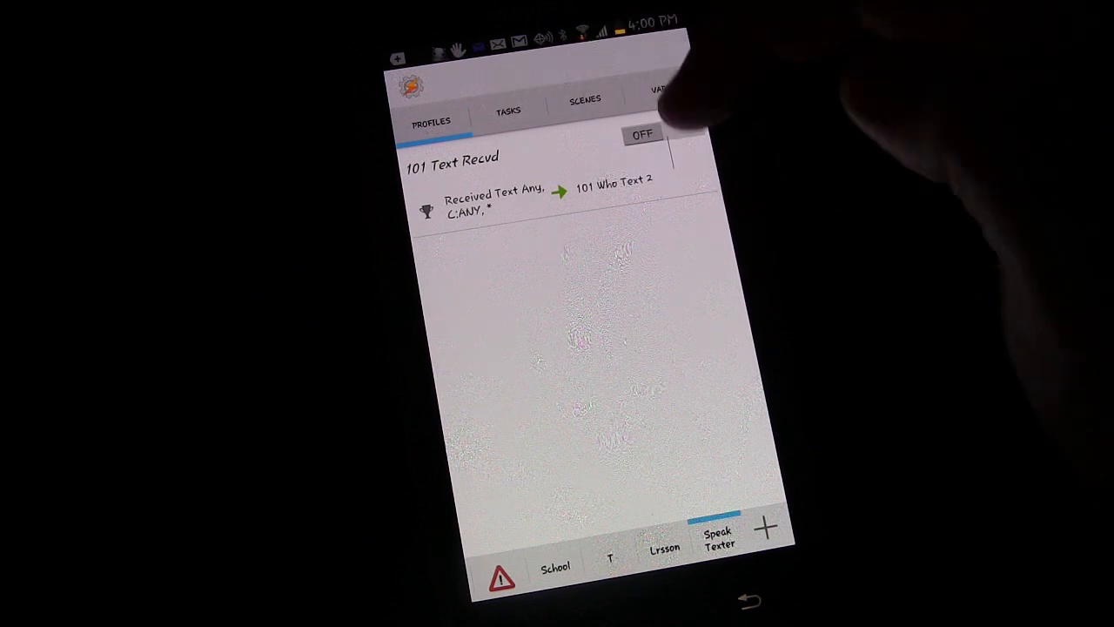
{"action": "left_click", "coordinate": [508, 111]}
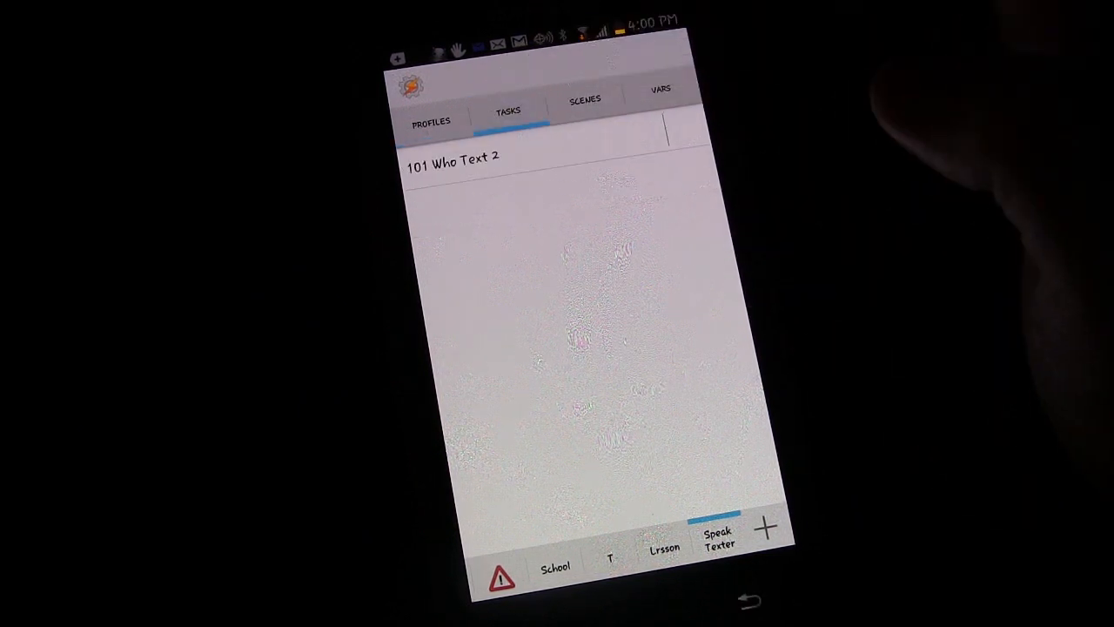
{"action": "left_click", "coordinate": [431, 119]}
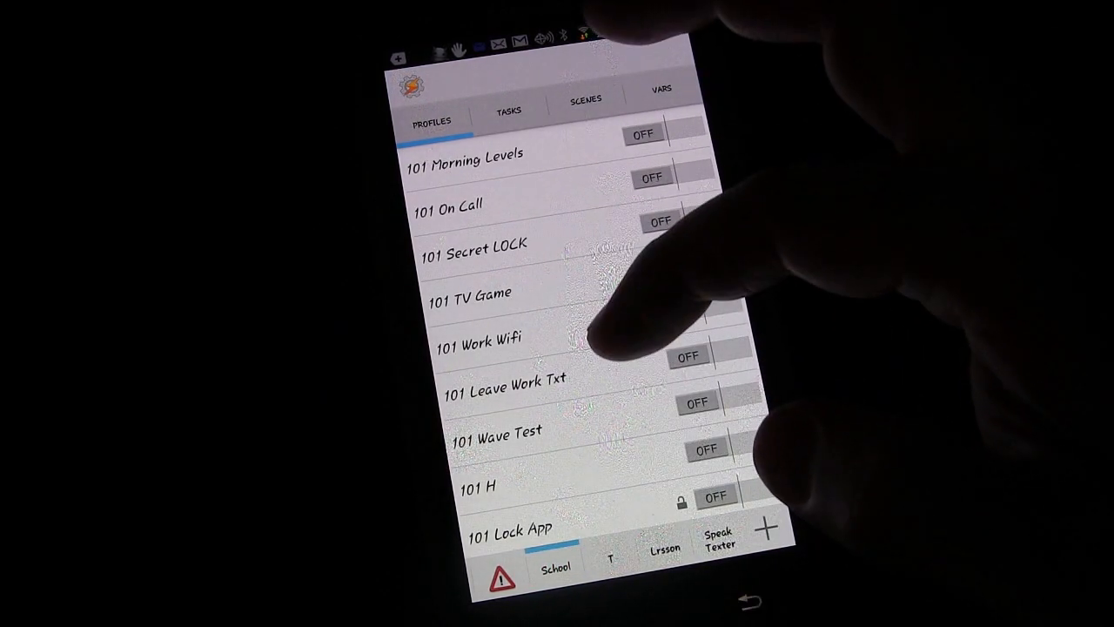
- Expand School's '101 On Call' profile, review Speak Texter's tabs, and switch '101 Text Recvd' on
{"action": "left_click", "coordinate": [448, 203]}
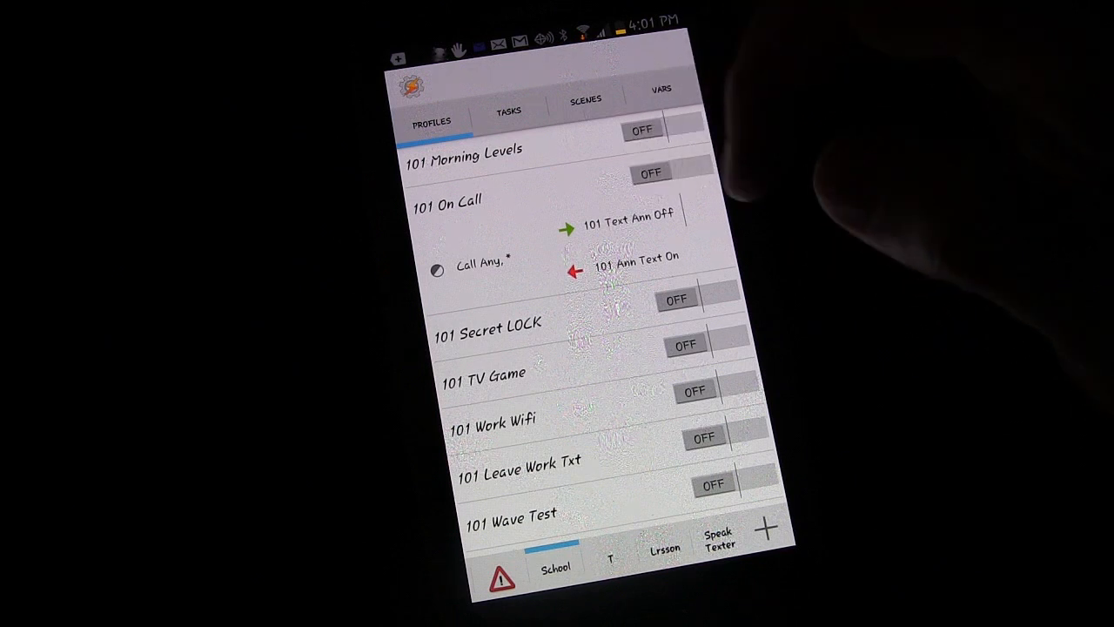
{"action": "mouse_move", "coordinate": [523, 174]}
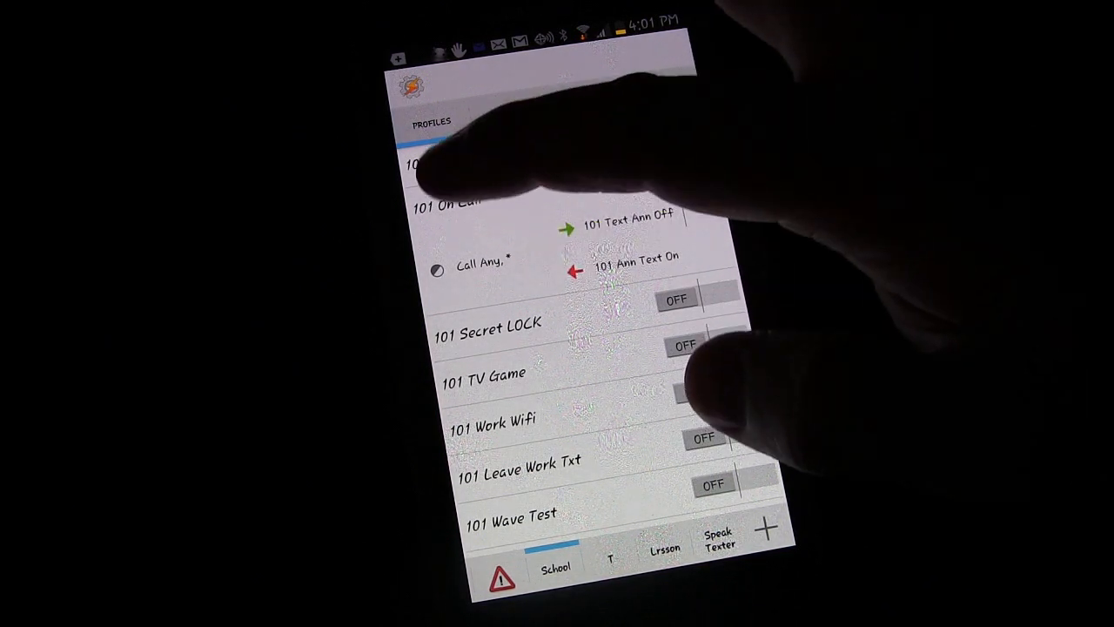
{"action": "scroll", "scroll_direction": "up", "scroll_amount": 3}
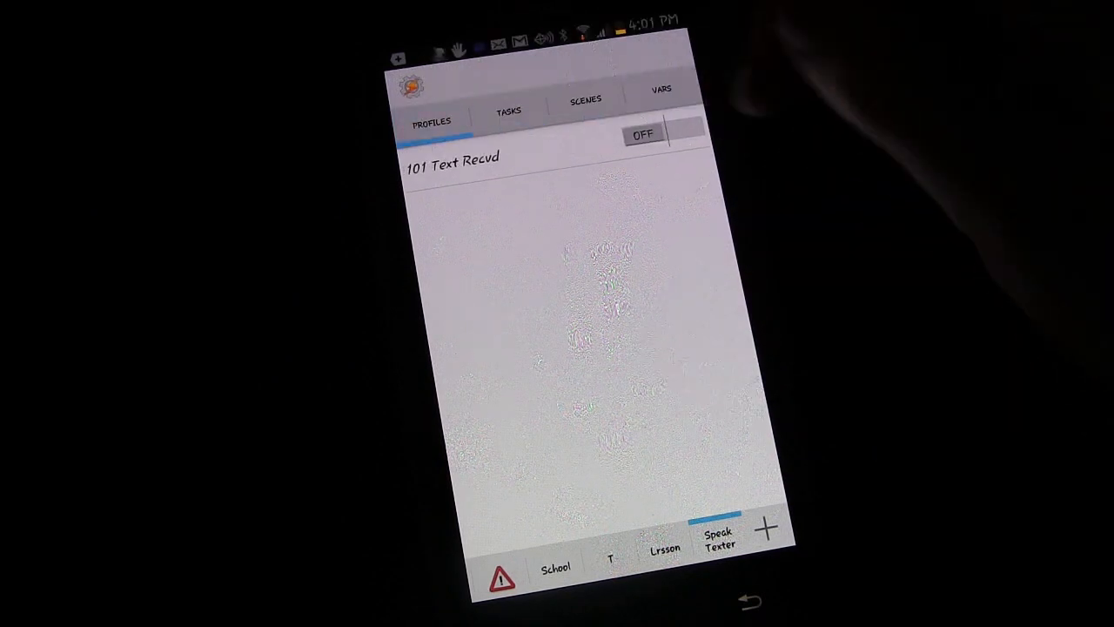
{"action": "left_click", "coordinate": [508, 113]}
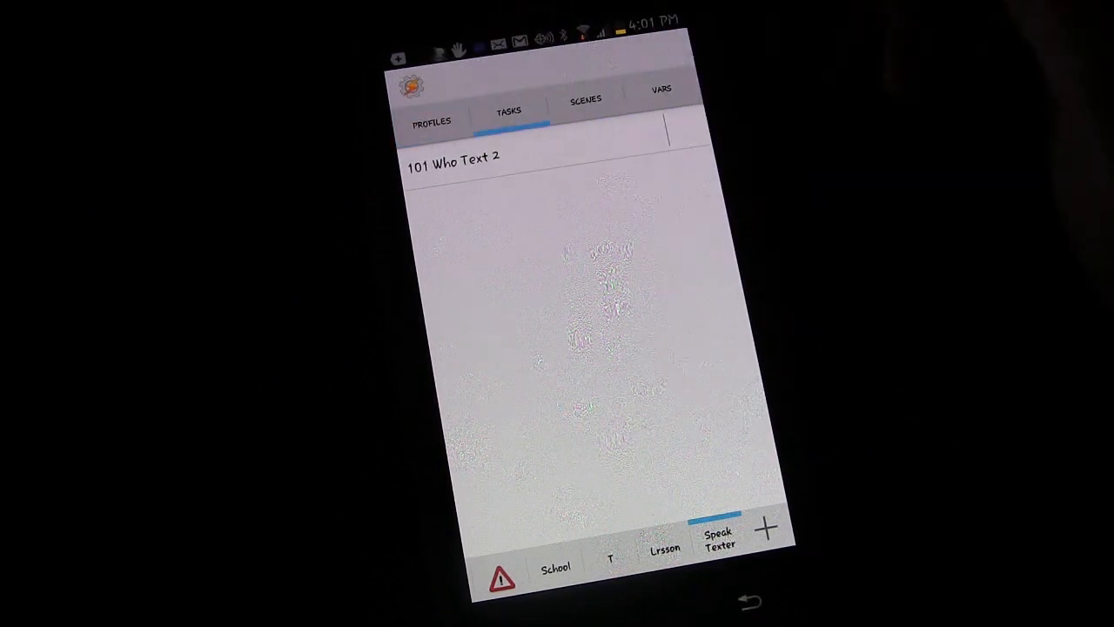
{"action": "left_click", "coordinate": [431, 120]}
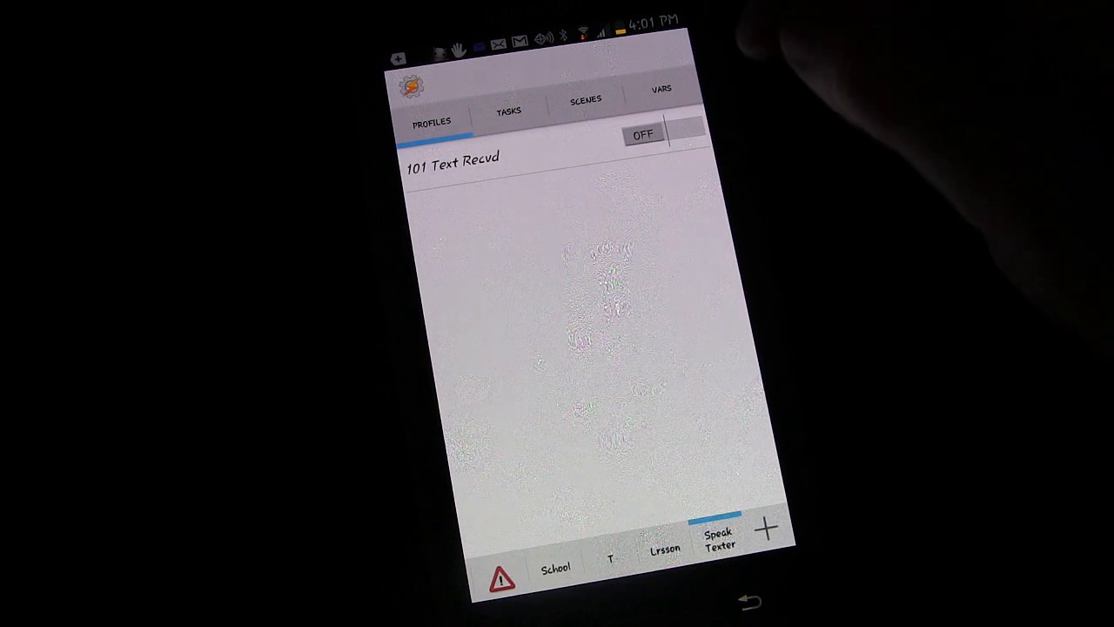
{"action": "left_click", "coordinate": [666, 132]}
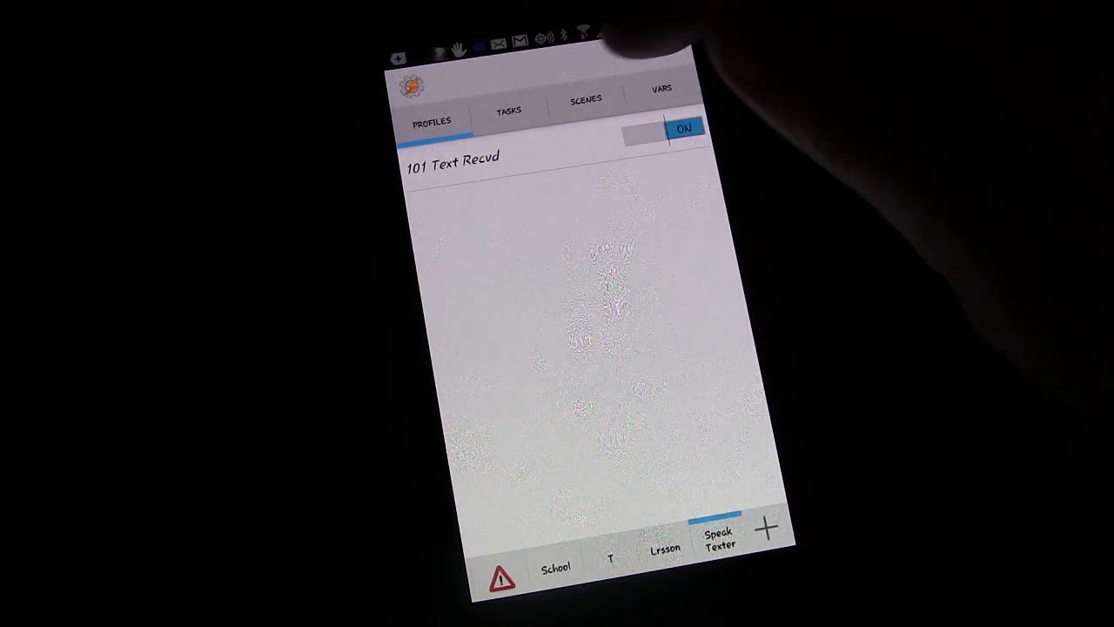
- Show Speak Texter's profiles and bring up the project's icon image sources
{"action": "left_click", "coordinate": [586, 98]}
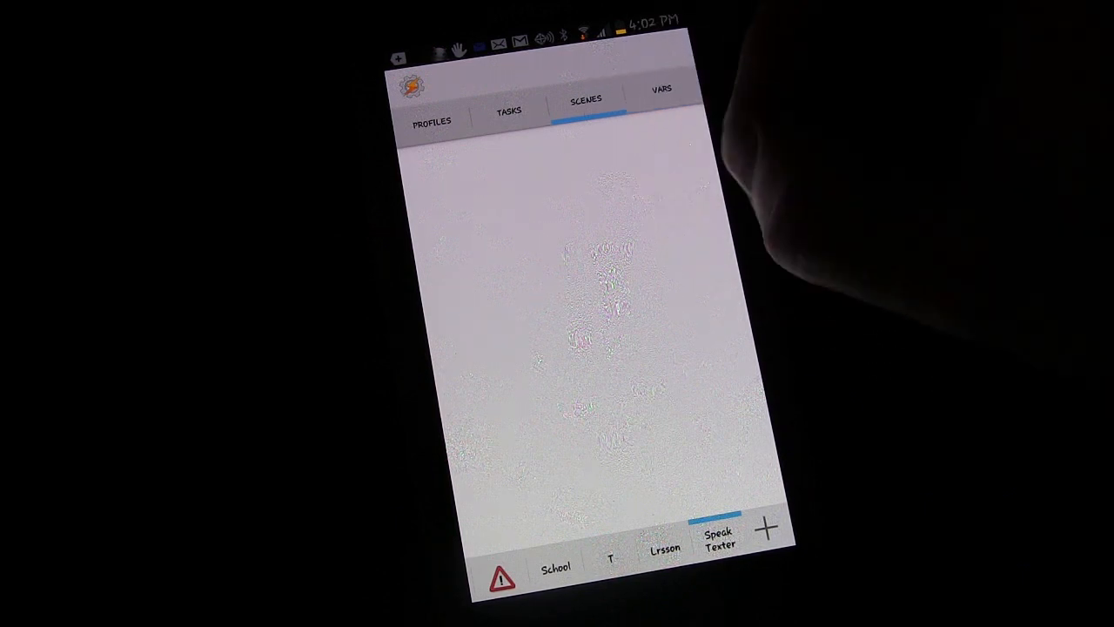
{"action": "left_click", "coordinate": [431, 113]}
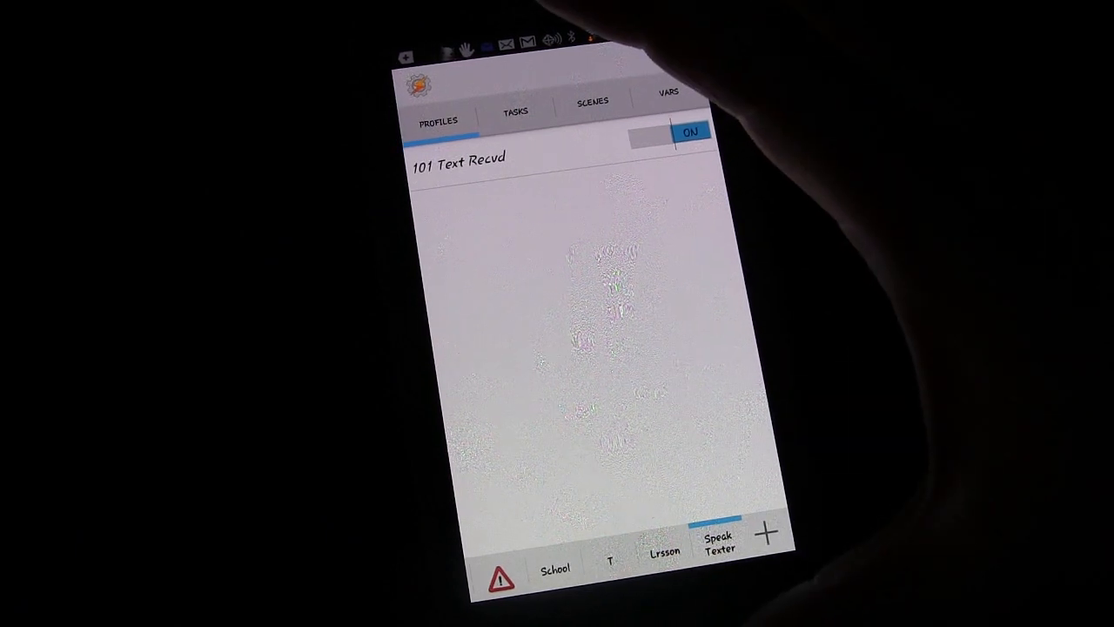
{"action": "left_click", "coordinate": [514, 111]}
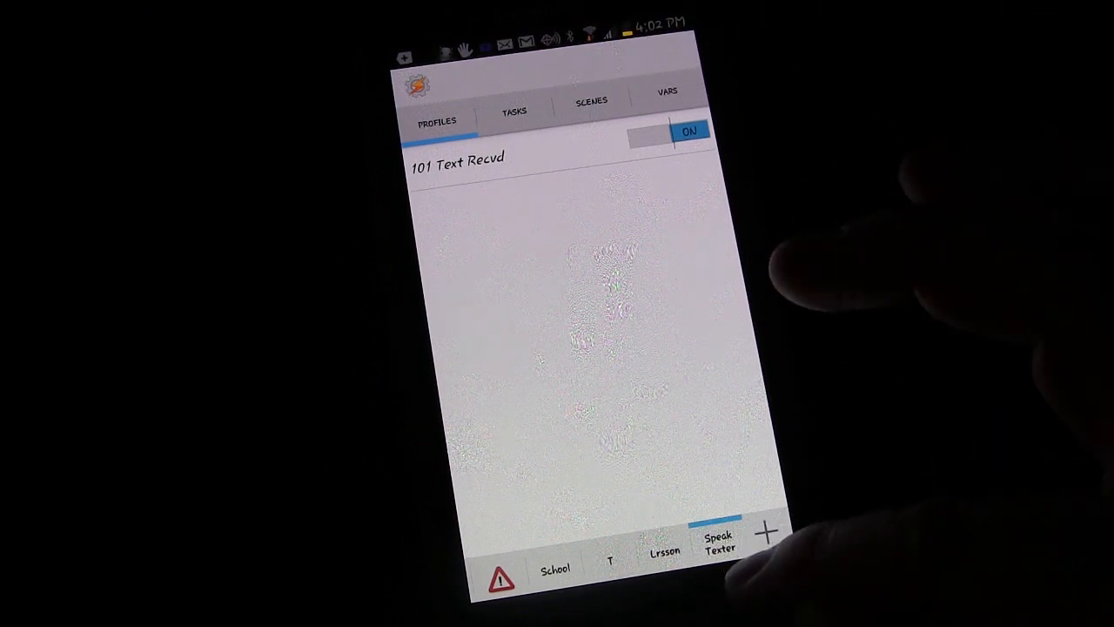
{"action": "left_click", "coordinate": [763, 532]}
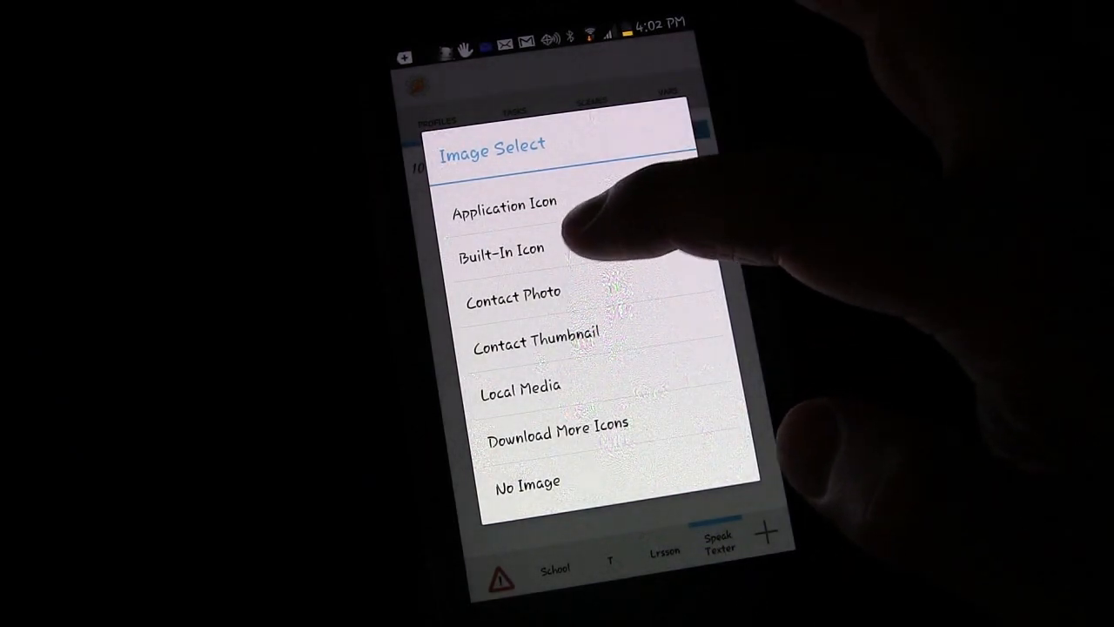
- Pick the hippo from the built-in icon set as Speak Texter's project icon
{"action": "left_click", "coordinate": [502, 248]}
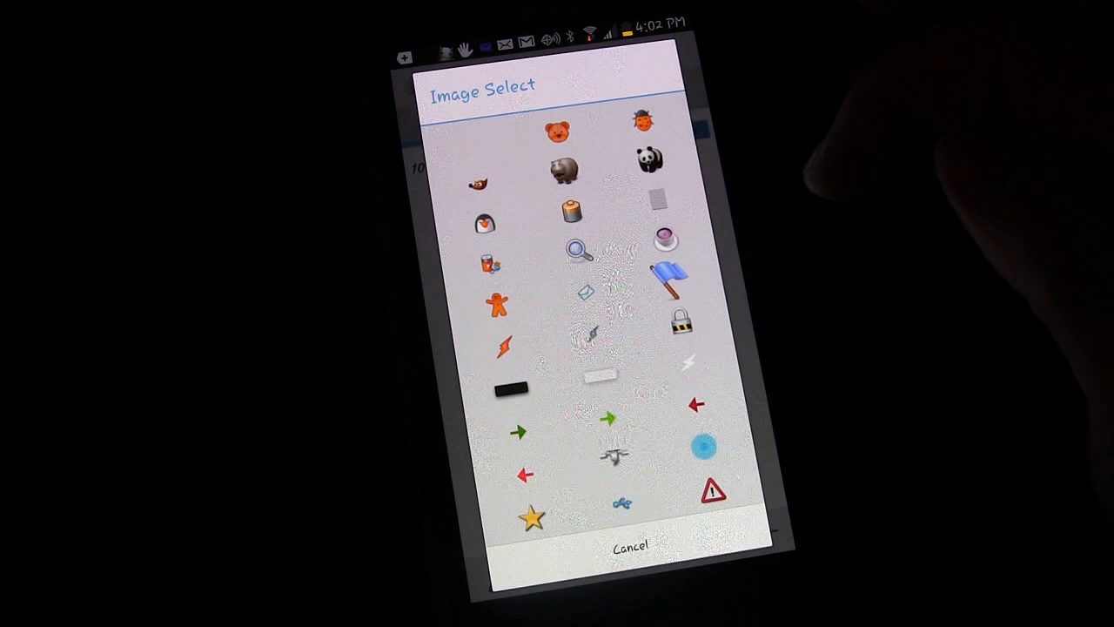
{"action": "scroll", "scroll_direction": "down", "scroll_amount": 3}
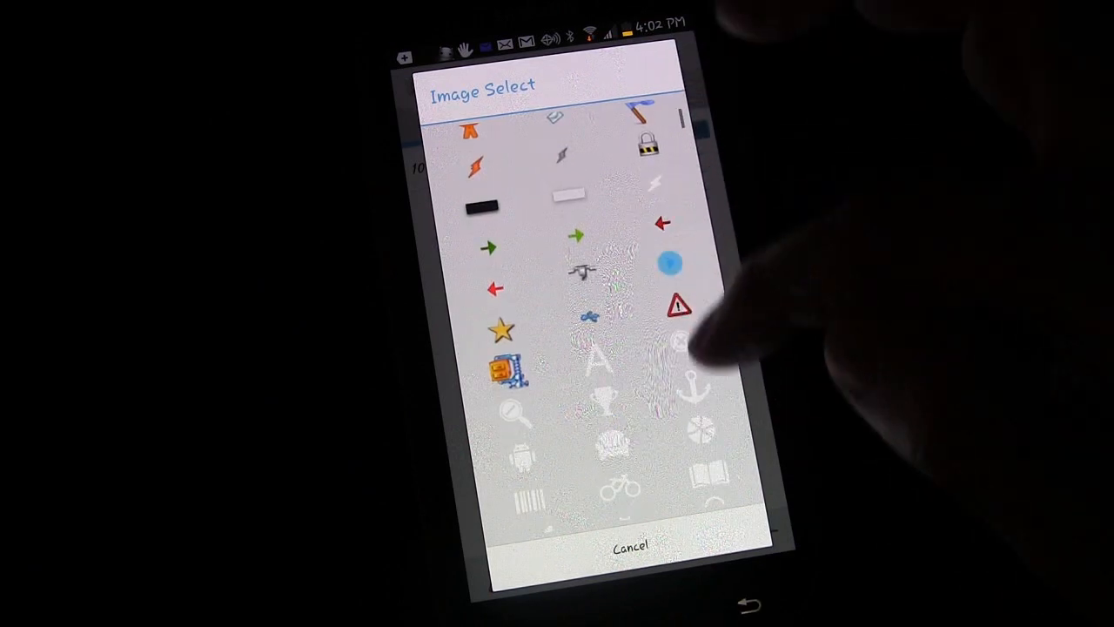
{"action": "scroll", "scroll_direction": "down", "scroll_amount": 3}
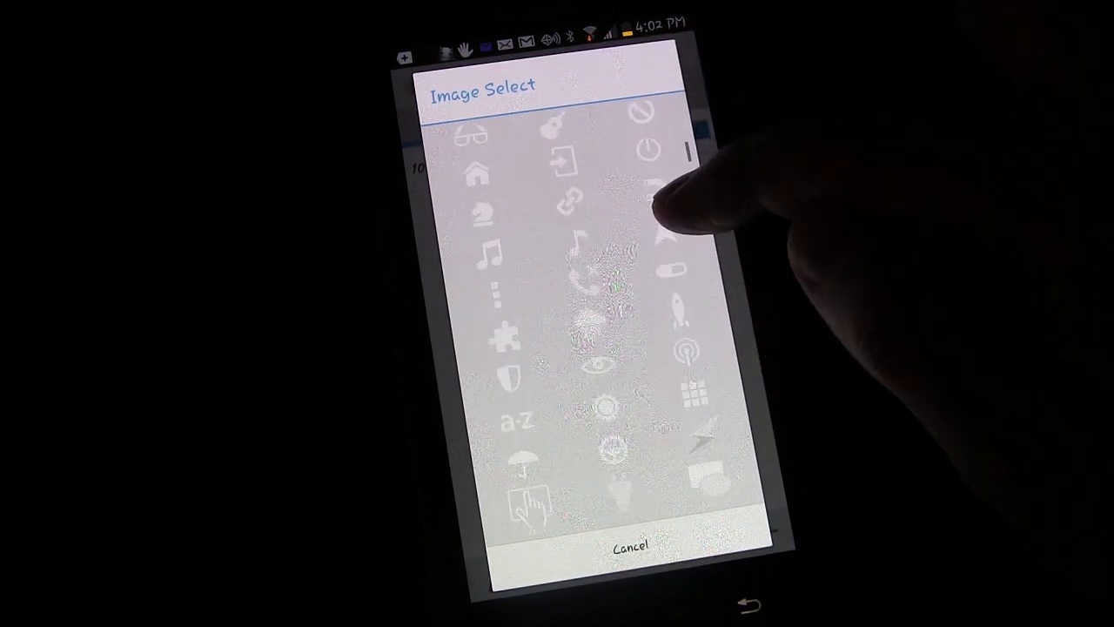
{"action": "scroll", "scroll_direction": "down", "scroll_amount": 3}
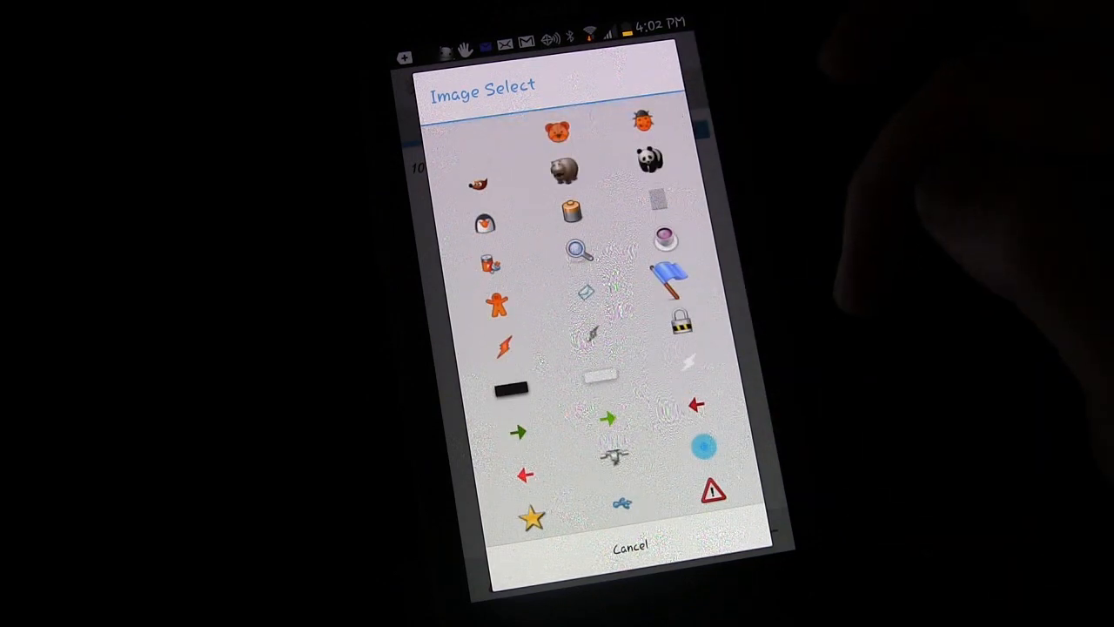
{"action": "left_click", "coordinate": [630, 549]}
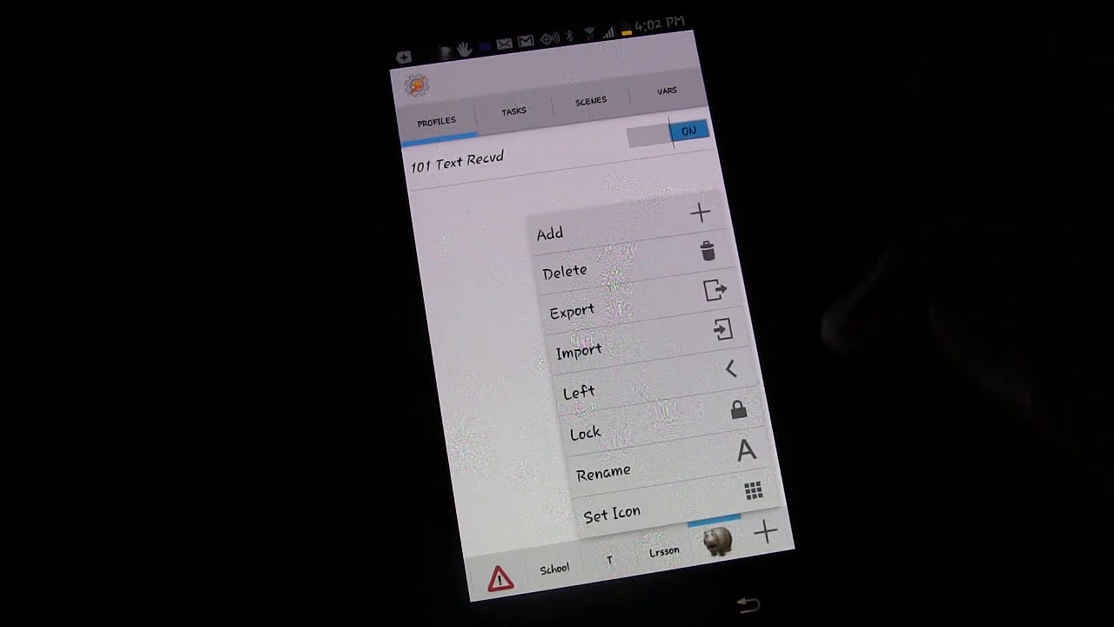
{"action": "left_click", "coordinate": [572, 311]}
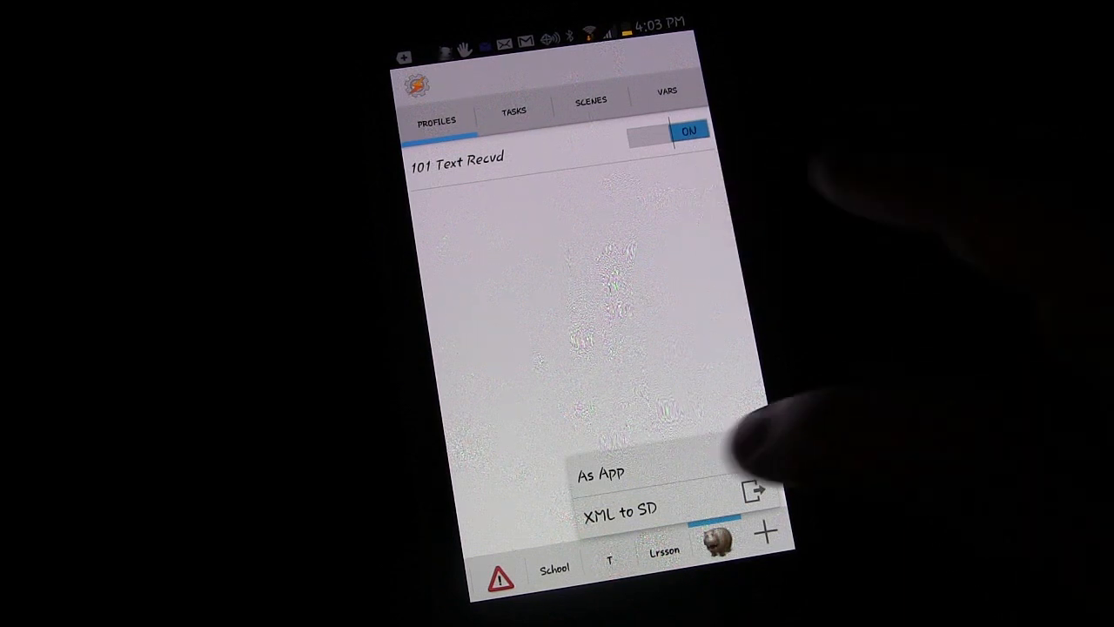
- Choose Export As App and enter a package name beginning 'speaktext' after reading its help
{"action": "left_click", "coordinate": [601, 473]}
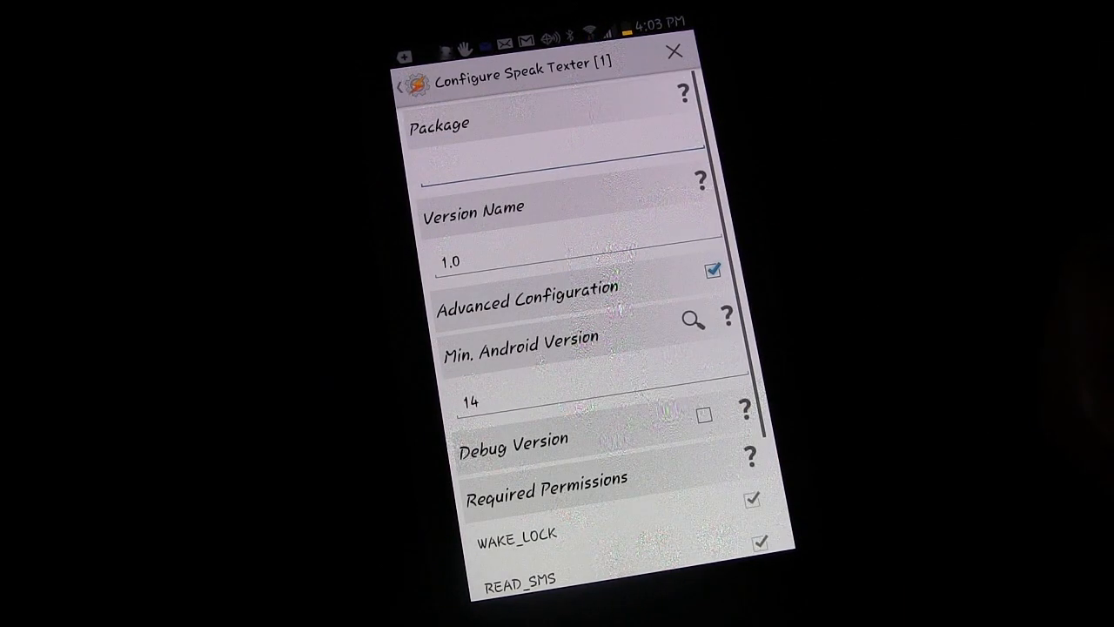
{"action": "left_click", "coordinate": [561, 169]}
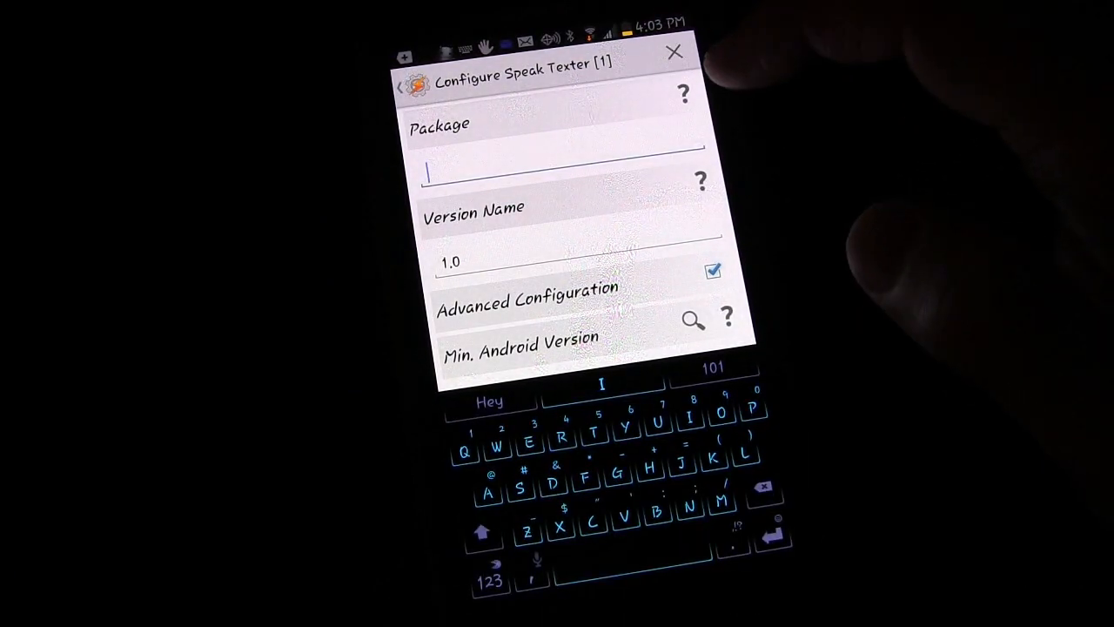
{"action": "left_click", "coordinate": [701, 181]}
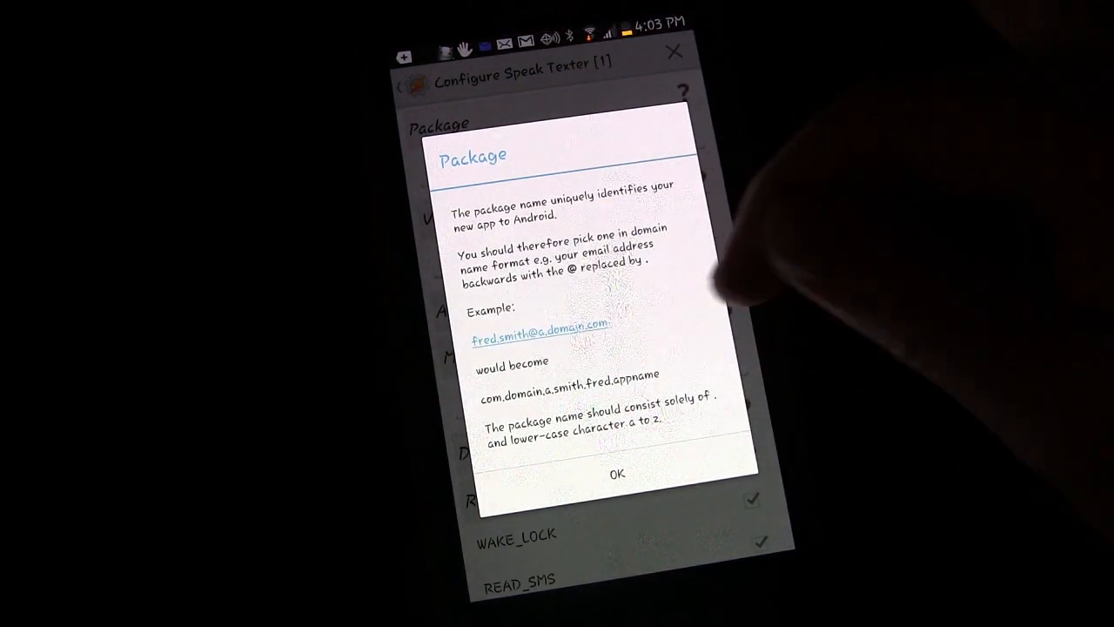
{"action": "left_click", "coordinate": [616, 473]}
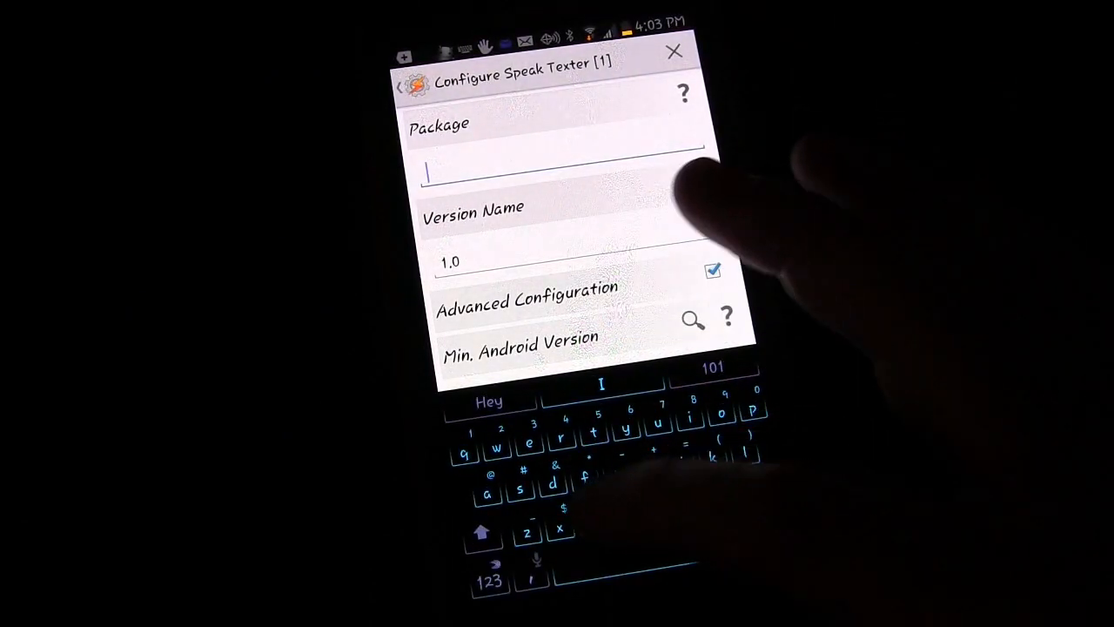
{"action": "type", "text": "com."}
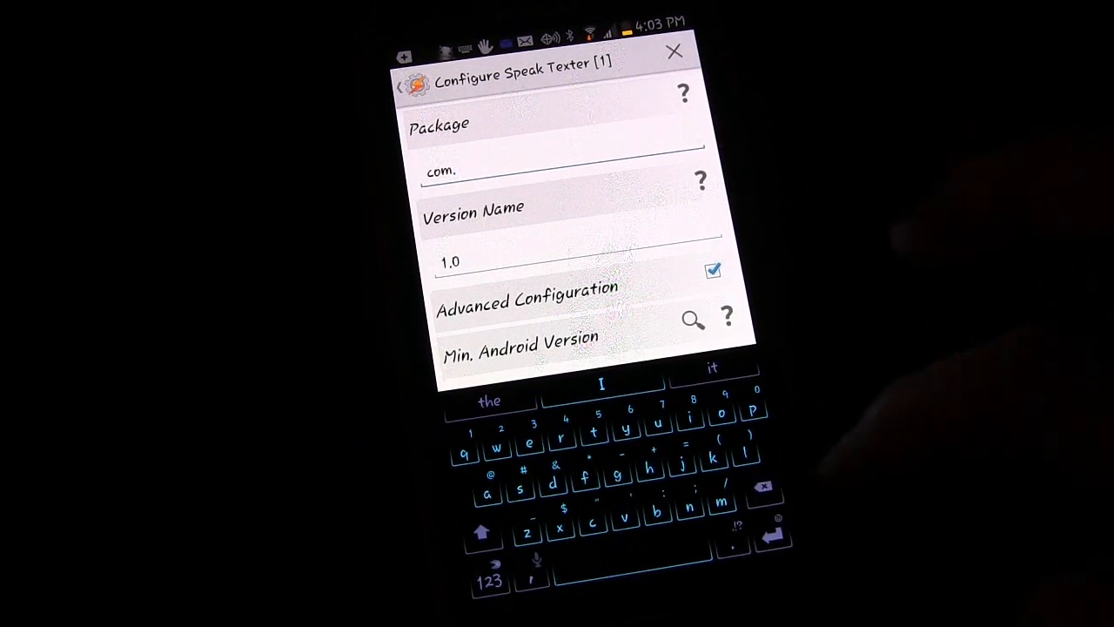
{"action": "type", "text": "h"}
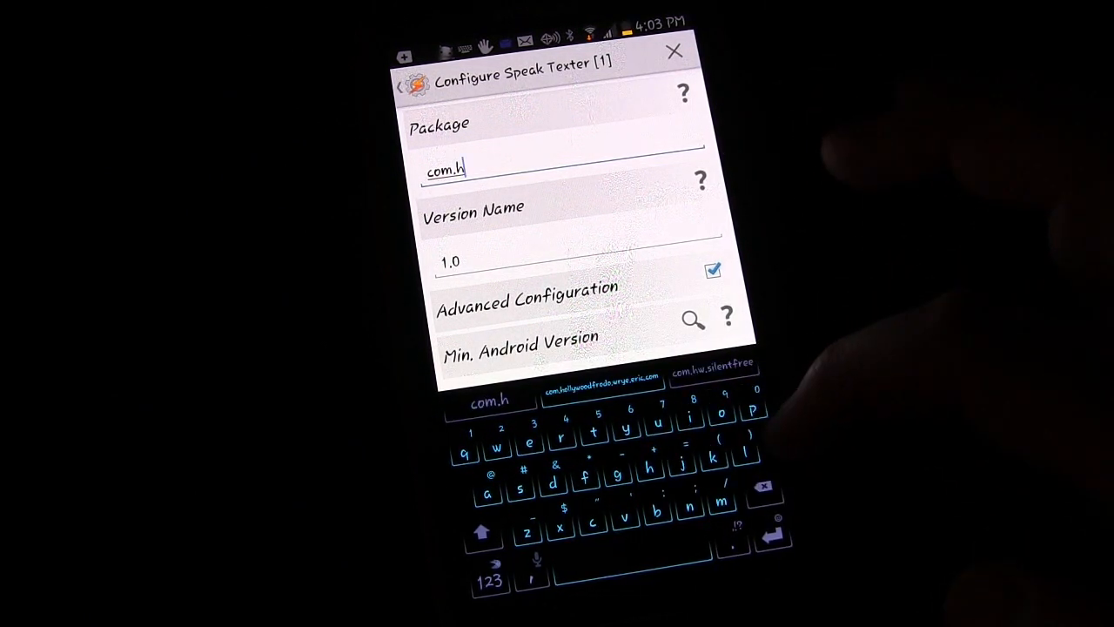
{"action": "left_click", "coordinate": [603, 377]}
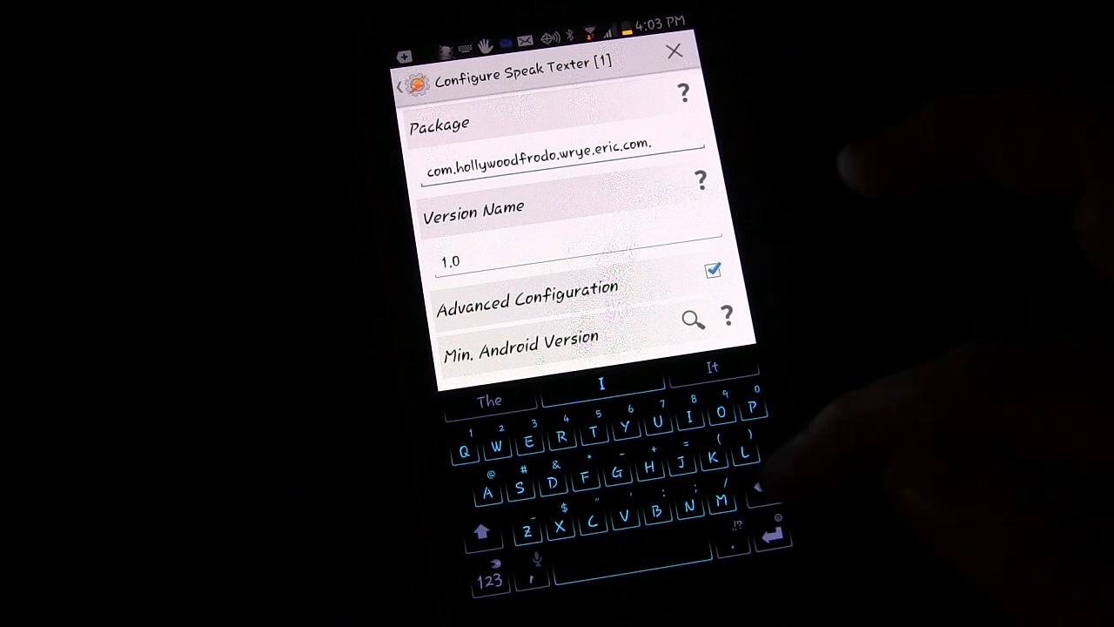
{"action": "type", "text": "speaktext"}
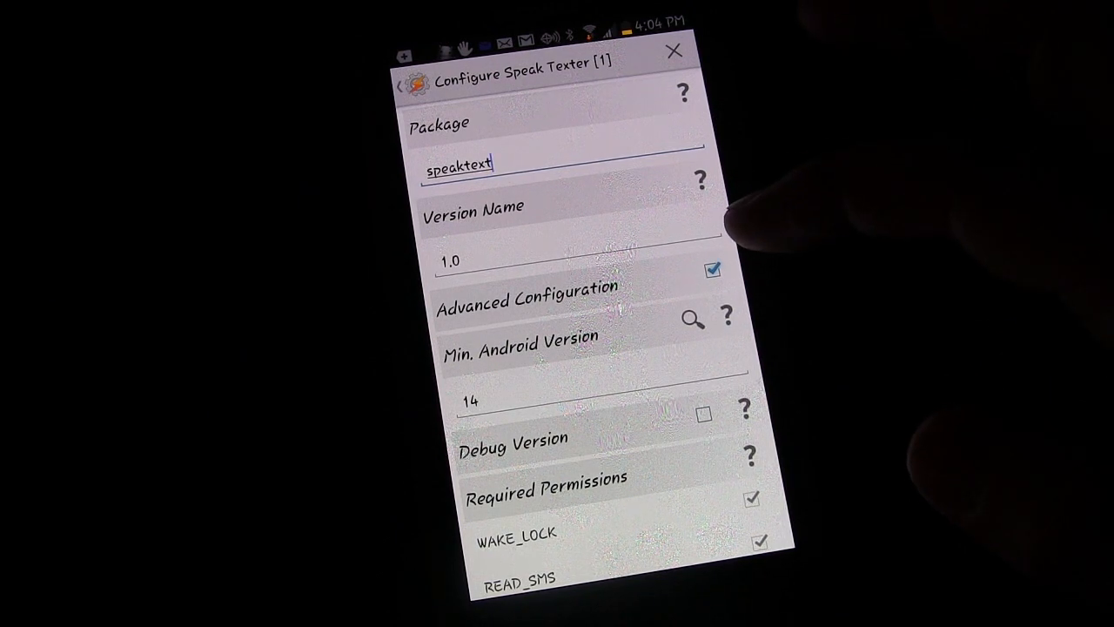
- Set the exported app's Min. Android Version to 4.0 / ICS and close the export setup
{"action": "scroll", "scroll_direction": "down", "scroll_amount": 3}
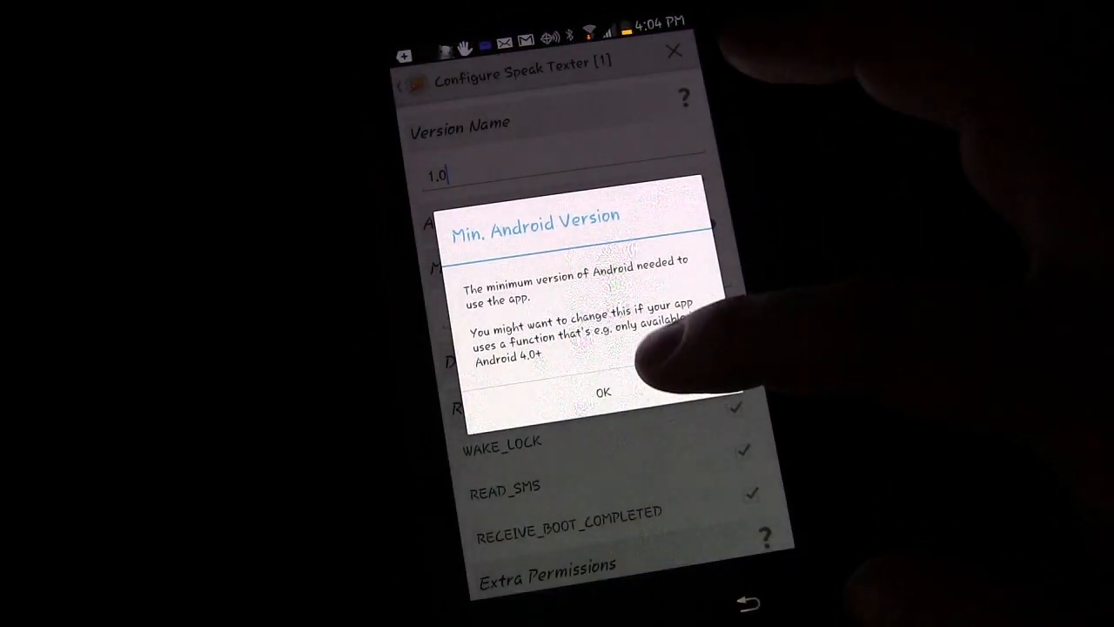
{"action": "left_click", "coordinate": [602, 392]}
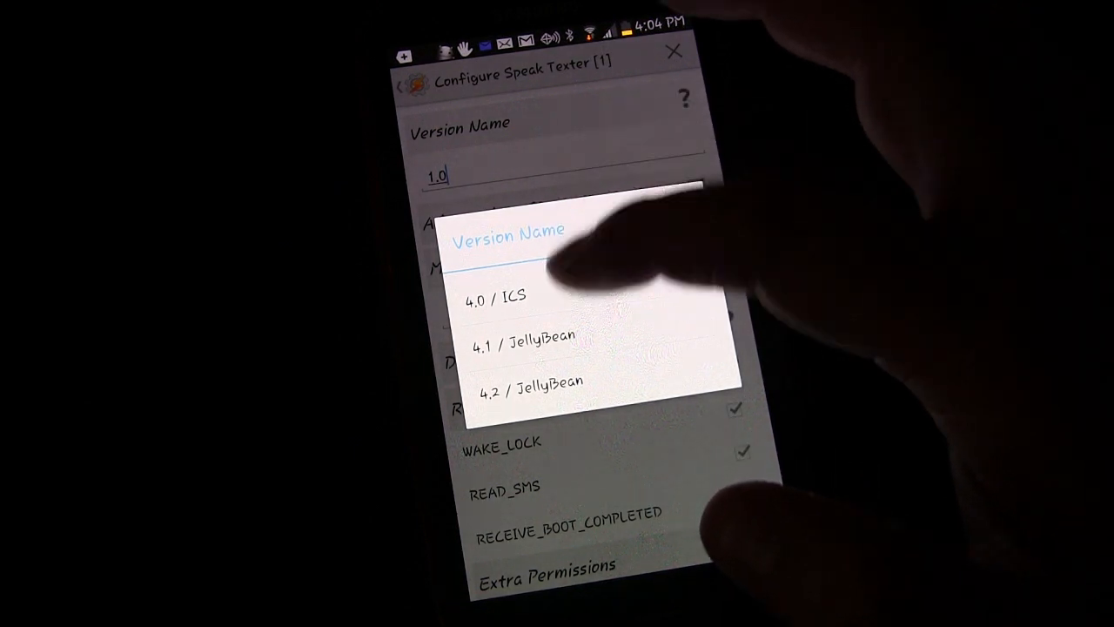
{"action": "mouse_move", "coordinate": [575, 261]}
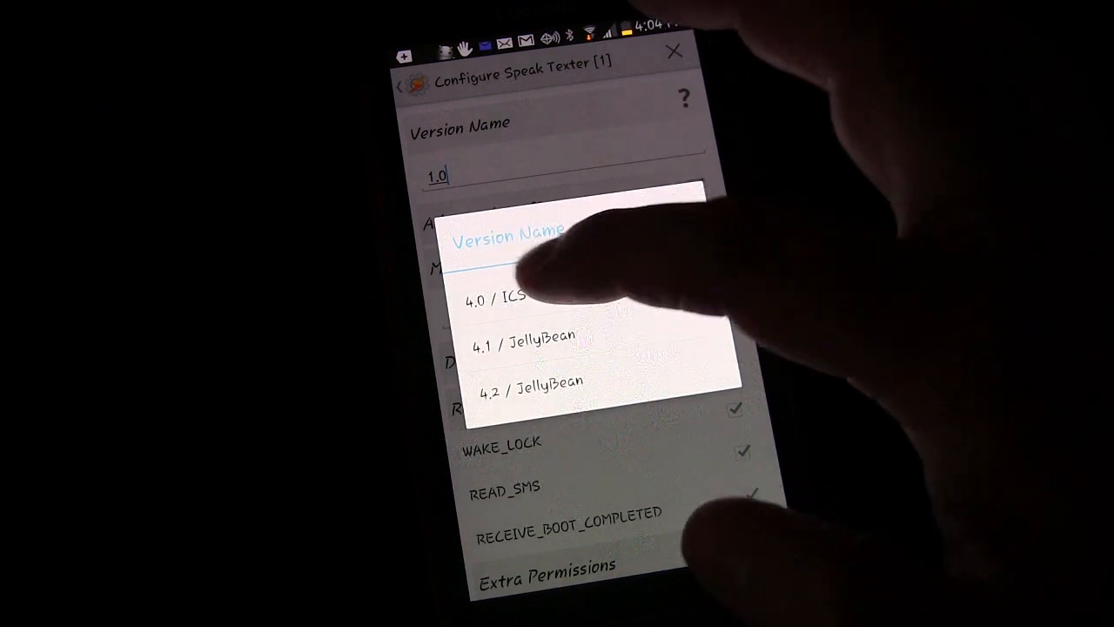
{"action": "left_click", "coordinate": [499, 297]}
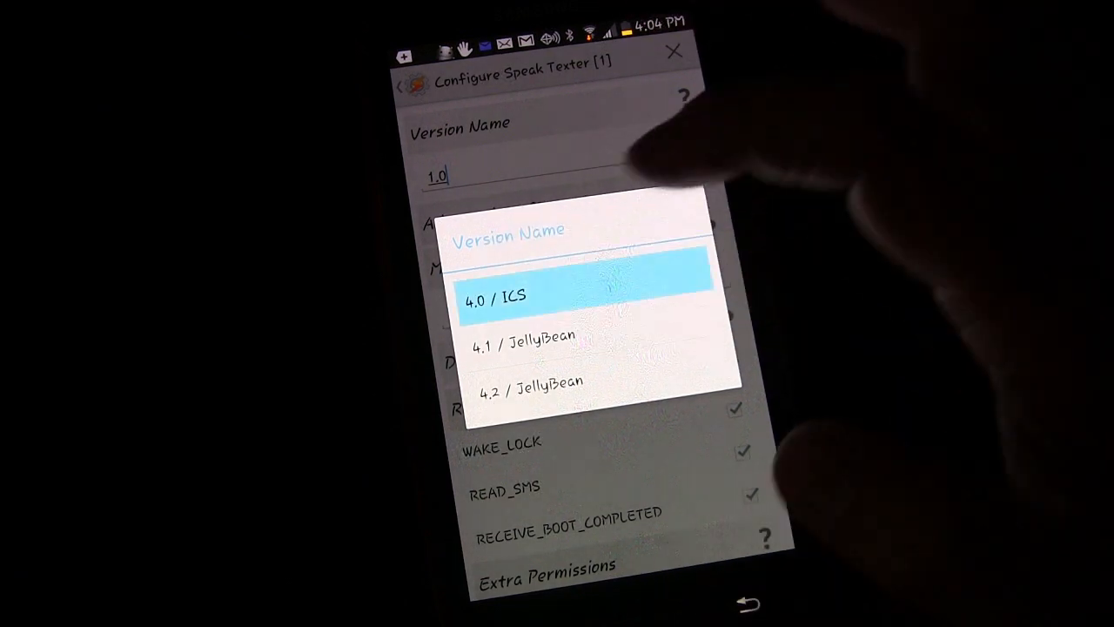
{"action": "left_click", "coordinate": [496, 296]}
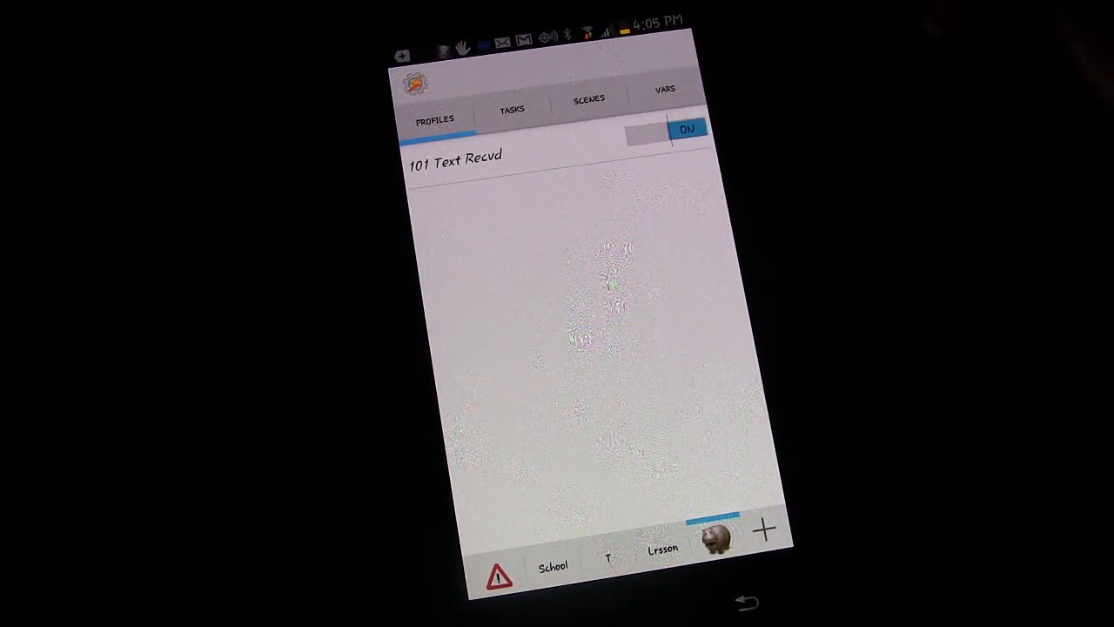
- Turn off the '101 Text Recvd' and DropSync profiles, then bring up the Google Voice inbox
{"action": "left_click", "coordinate": [666, 131]}
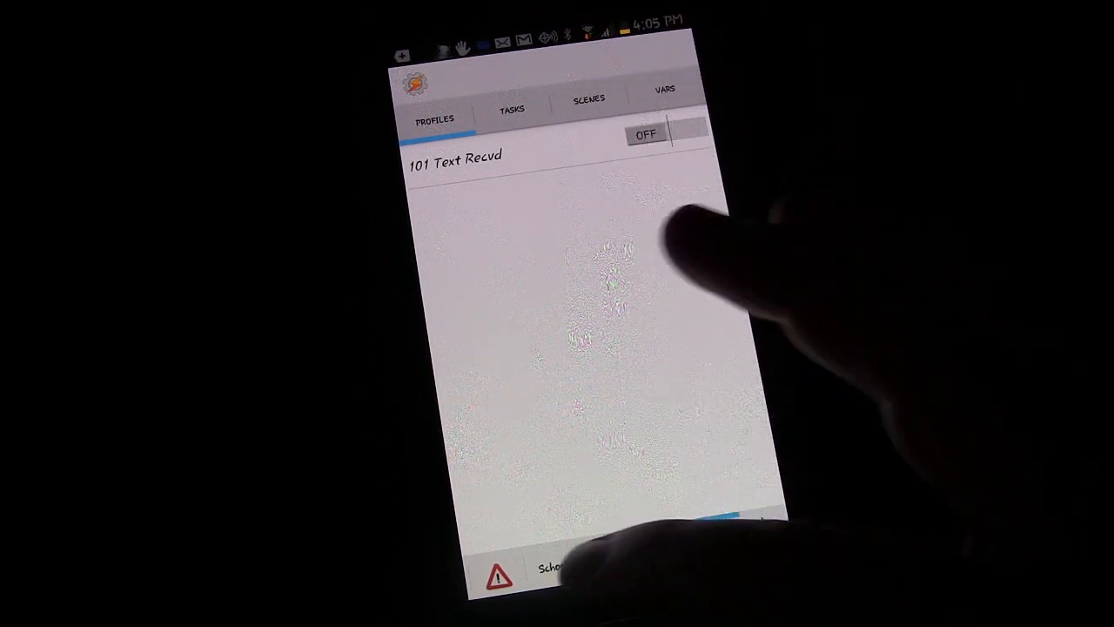
{"action": "scroll", "scroll_direction": "down", "scroll_amount": 3}
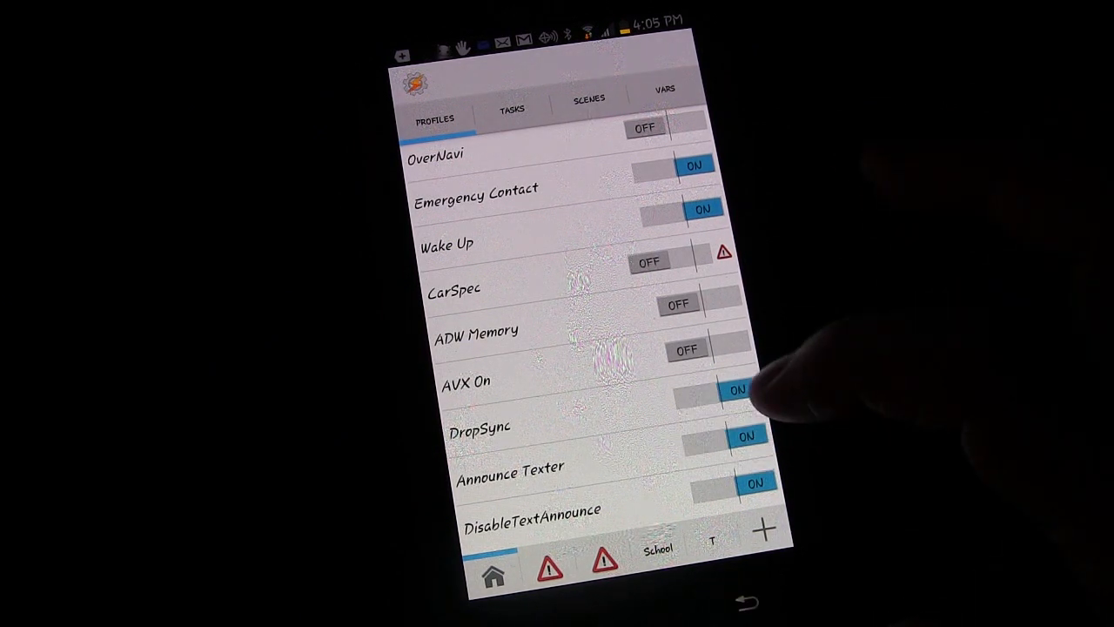
{"action": "left_click", "coordinate": [746, 436]}
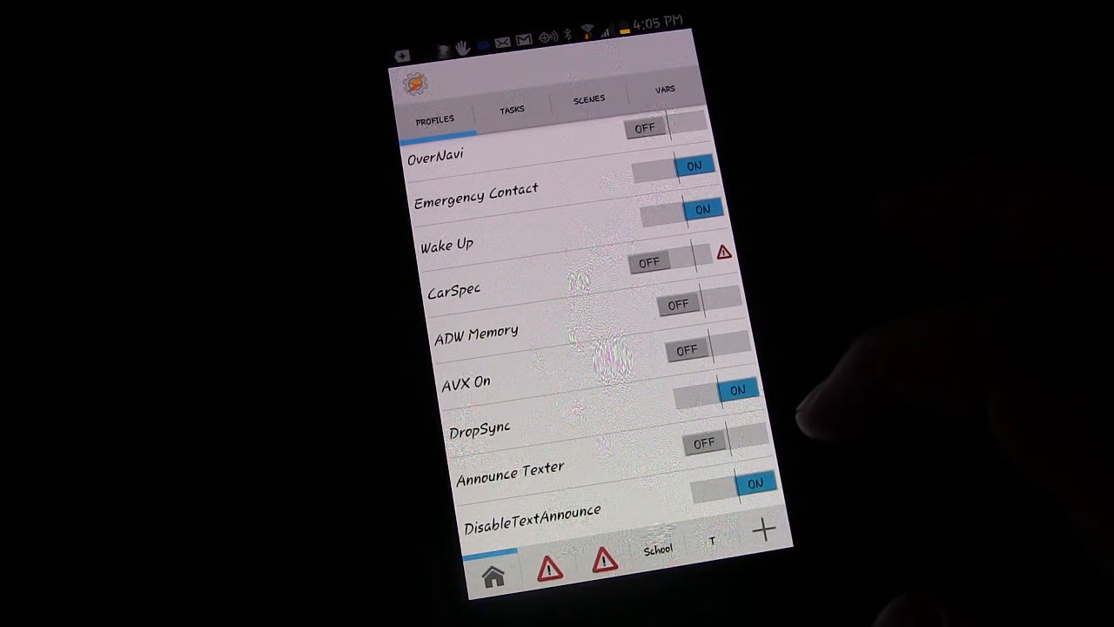
{"action": "left_click", "coordinate": [738, 389]}
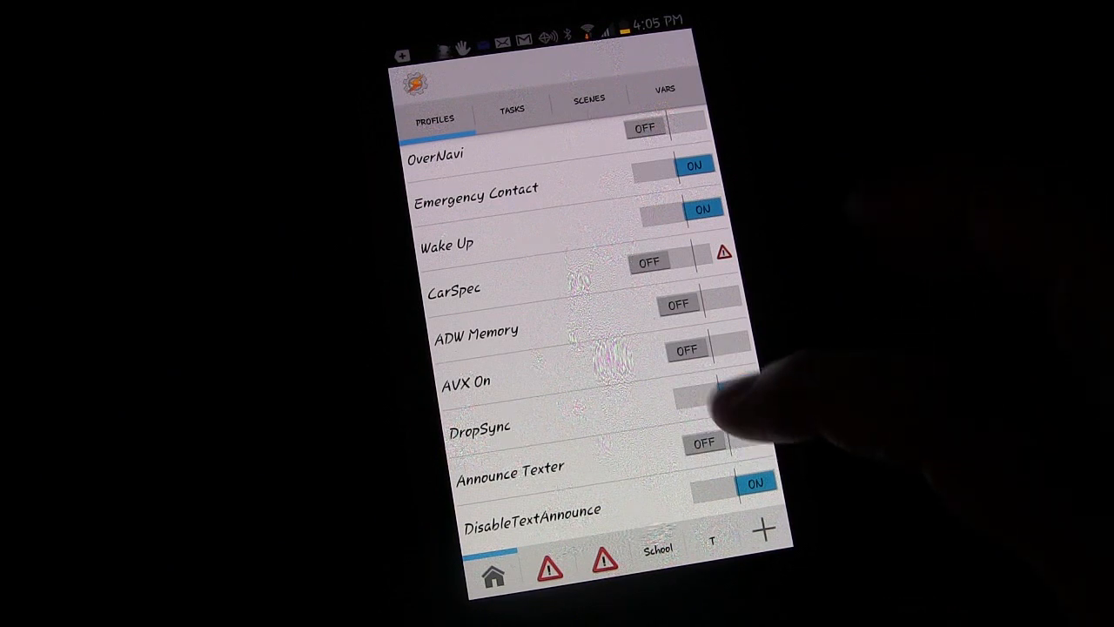
{"action": "left_click", "coordinate": [736, 389]}
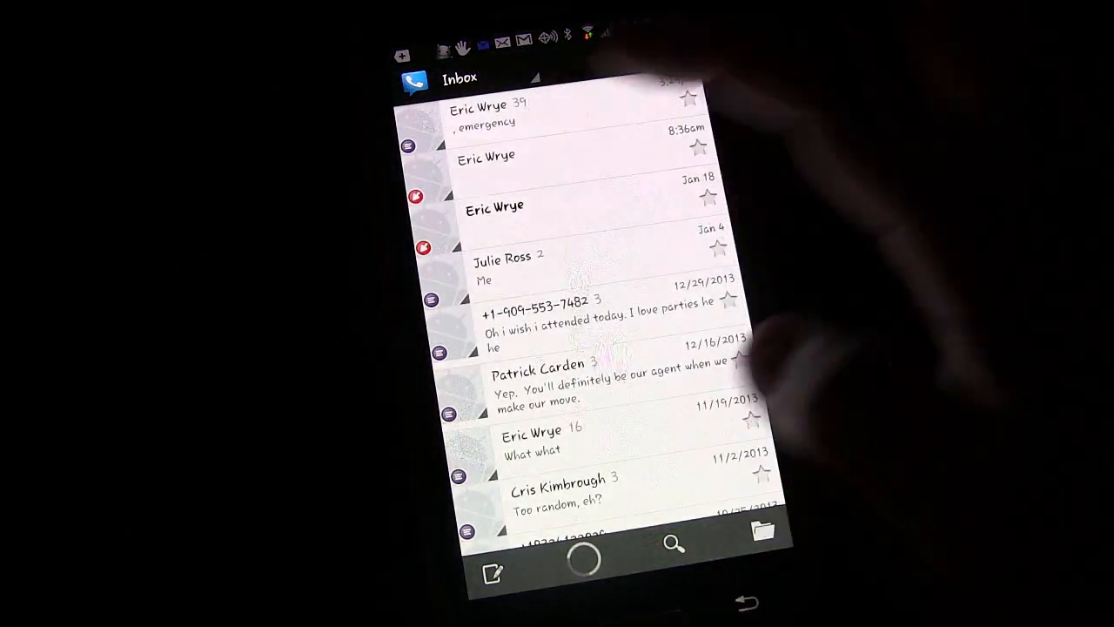
{"action": "left_click", "coordinate": [488, 113]}
{"action": "type", "text": "Test test tes"}
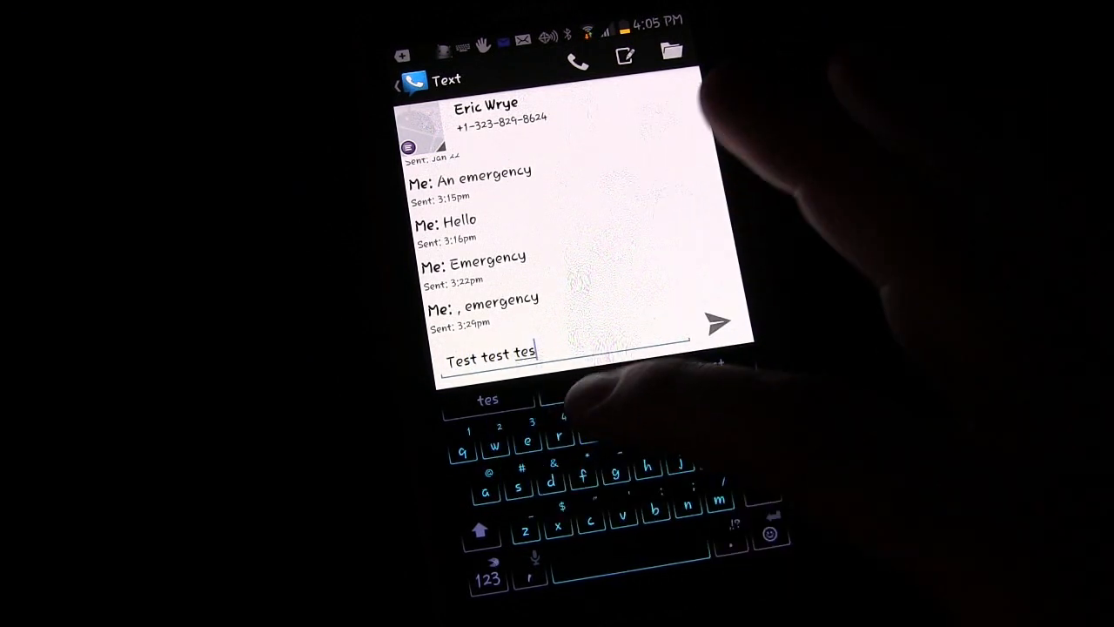
{"action": "left_click", "coordinate": [718, 322]}
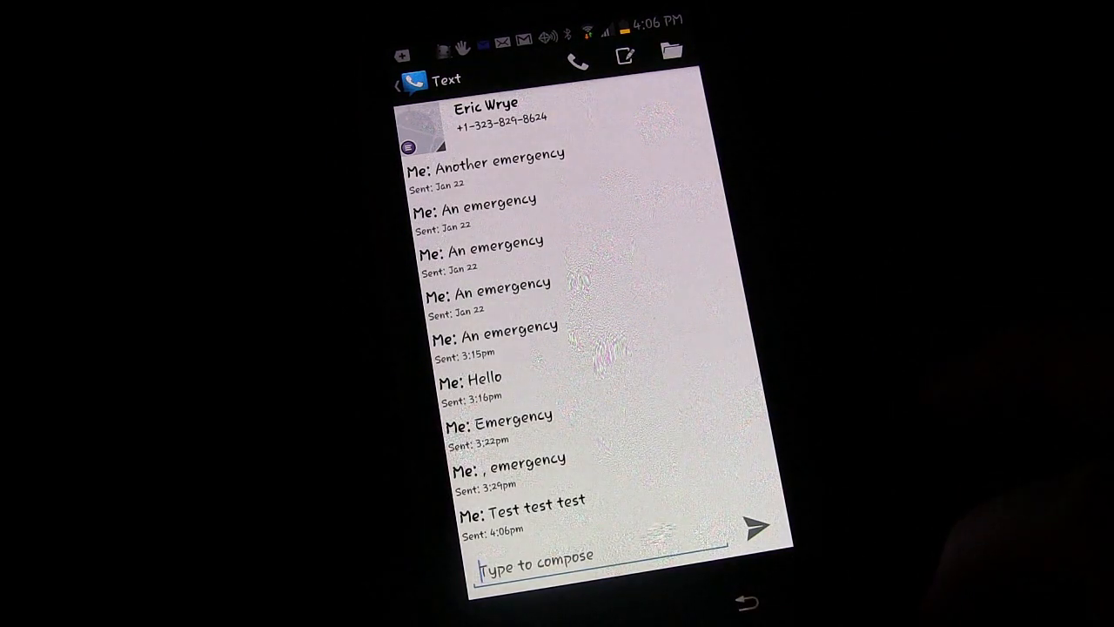
{"action": "key", "text": "home"}
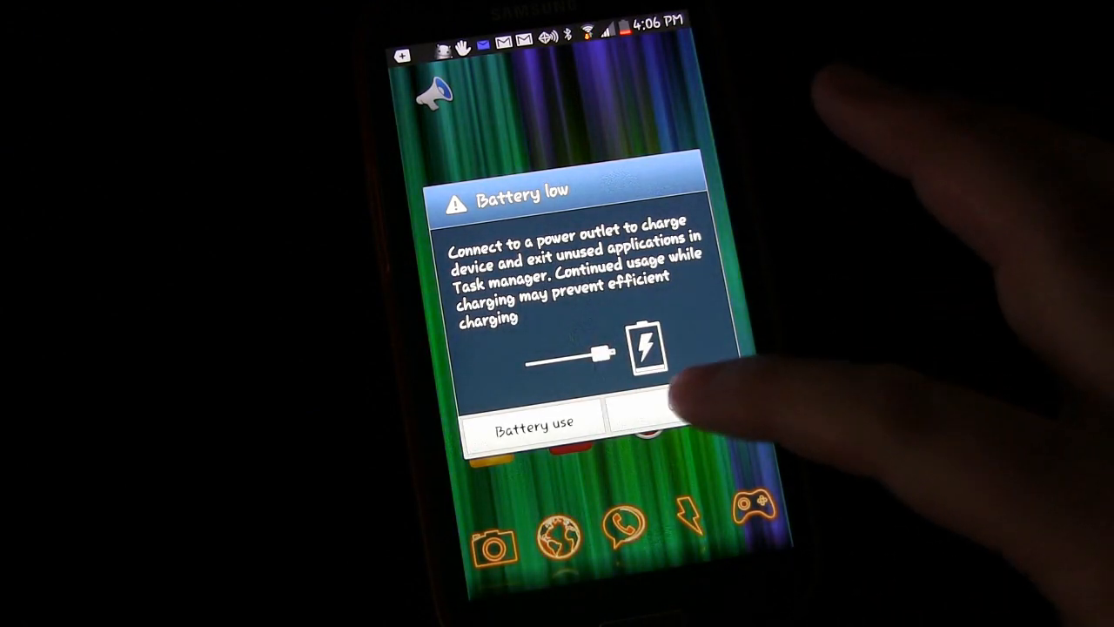
{"action": "left_click", "coordinate": [662, 422]}
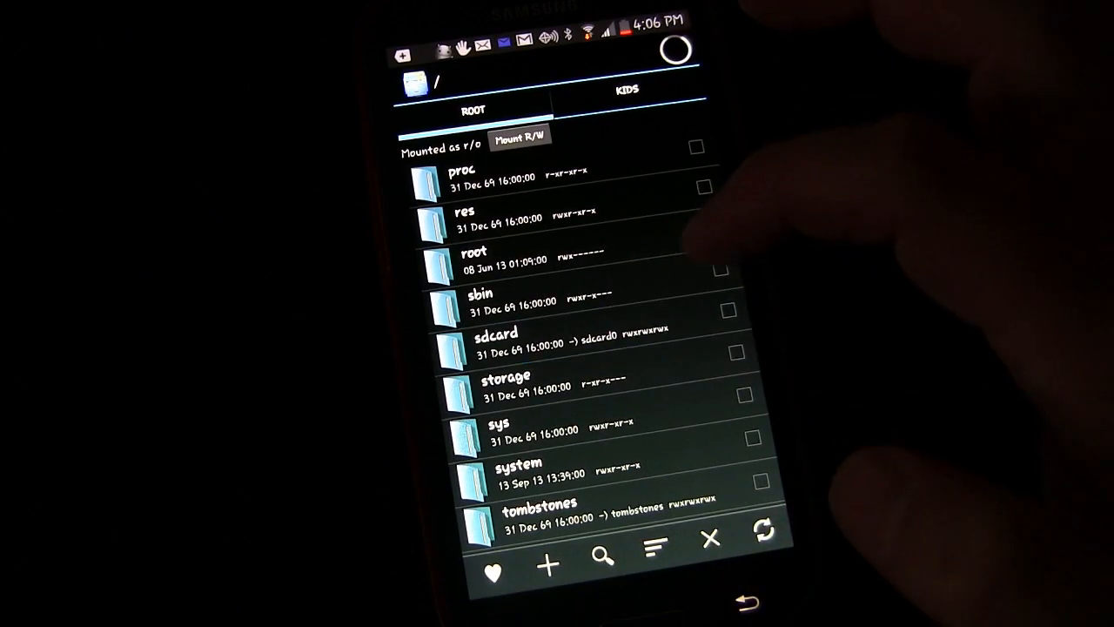
- Browse to sdcard/Tasker/factory/kids, where Speak_Texter.2.apk awaits installation
{"action": "left_click", "coordinate": [496, 340]}
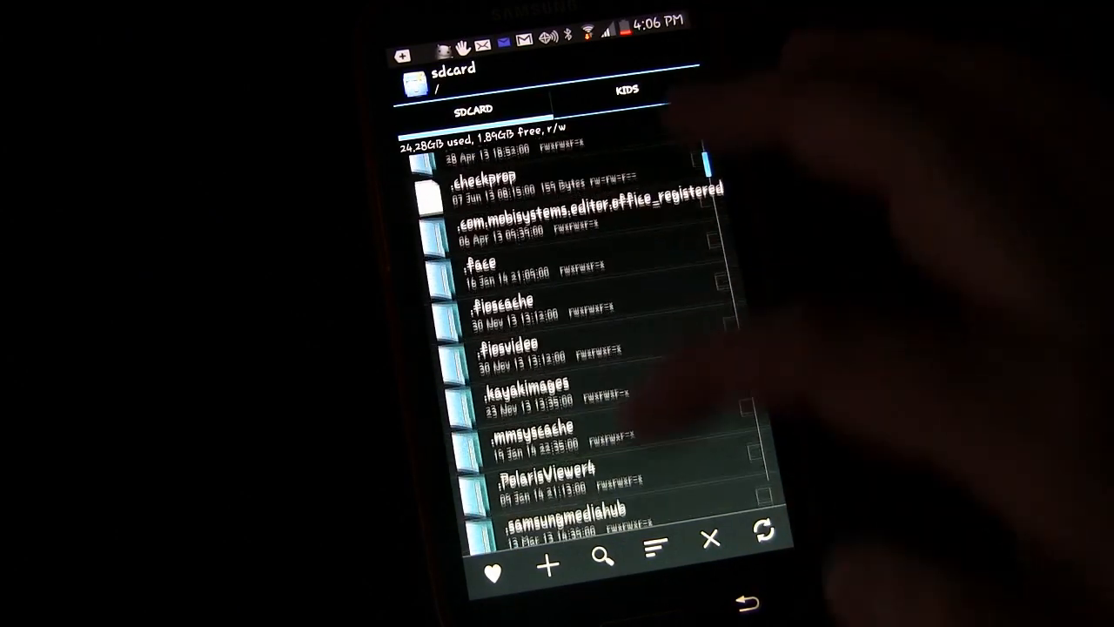
{"action": "scroll", "scroll_direction": "up", "scroll_amount": 3}
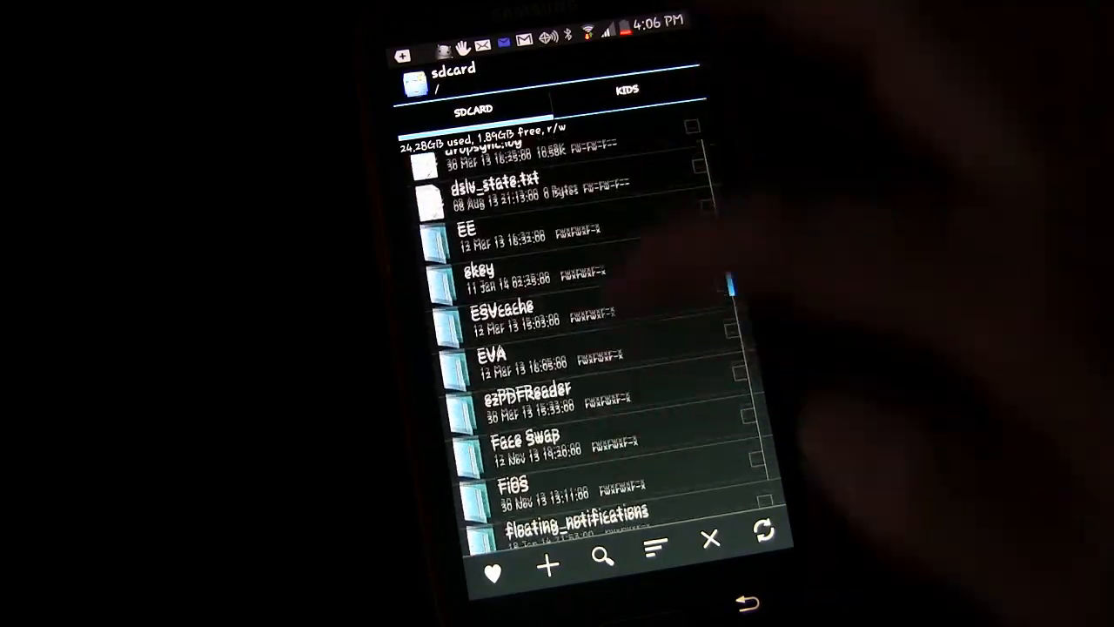
{"action": "scroll", "scroll_direction": "up", "scroll_amount": 3}
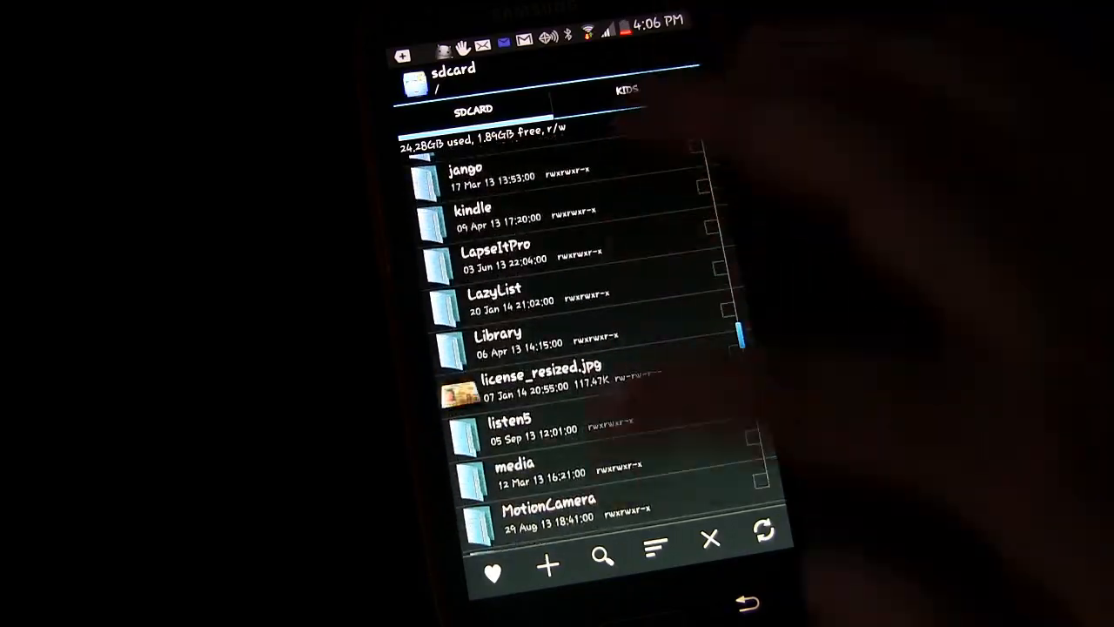
{"action": "scroll", "scroll_direction": "down", "scroll_amount": 3}
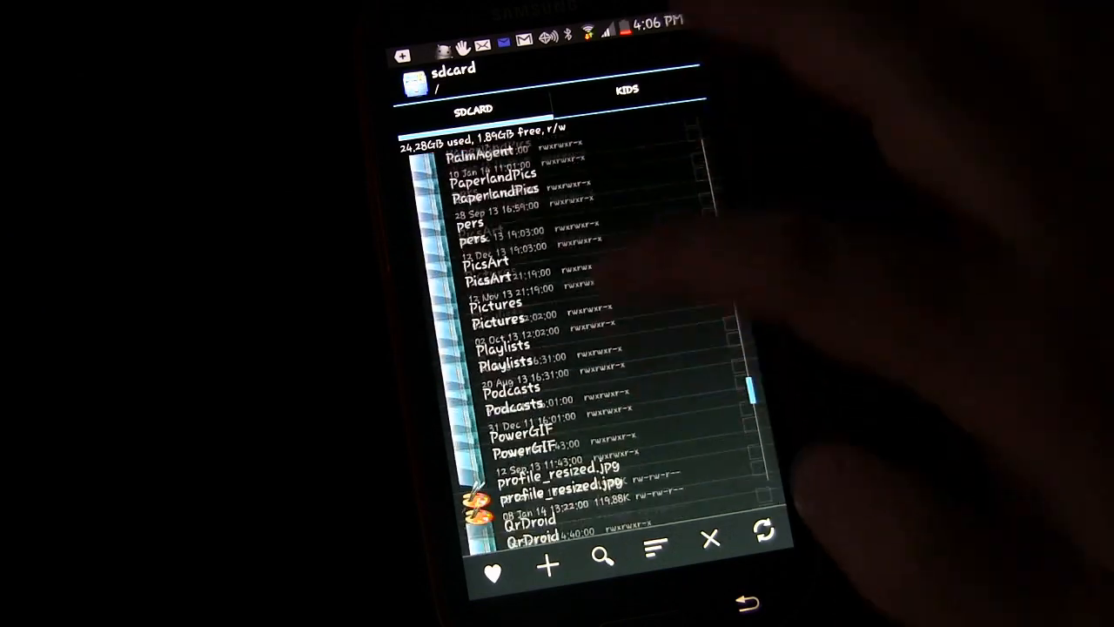
{"action": "scroll", "scroll_direction": "down", "scroll_amount": 3}
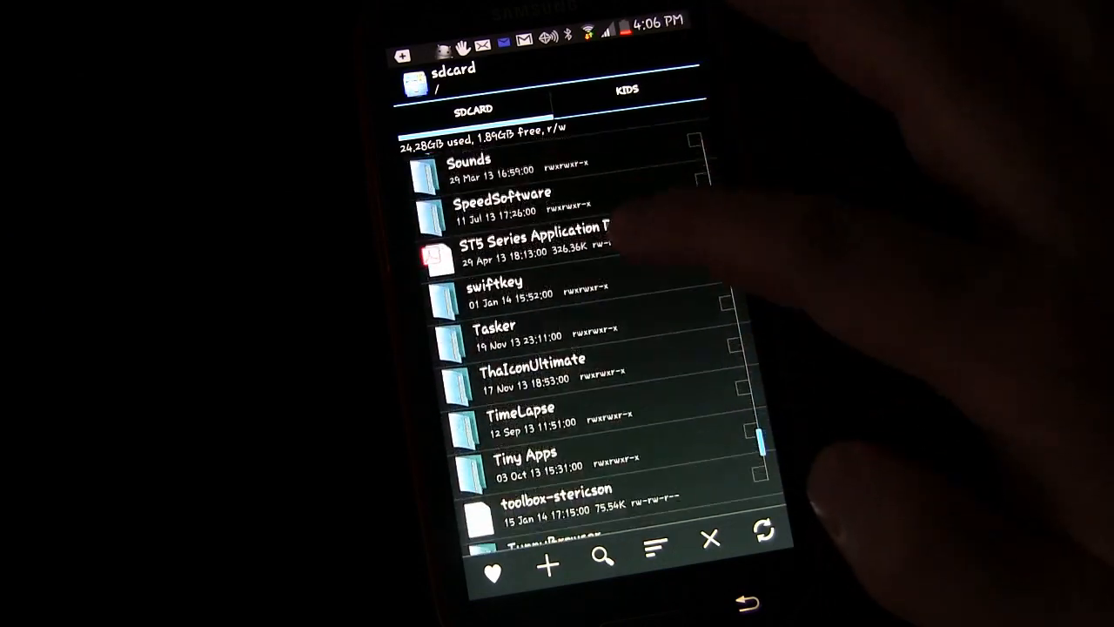
{"action": "left_click", "coordinate": [497, 334]}
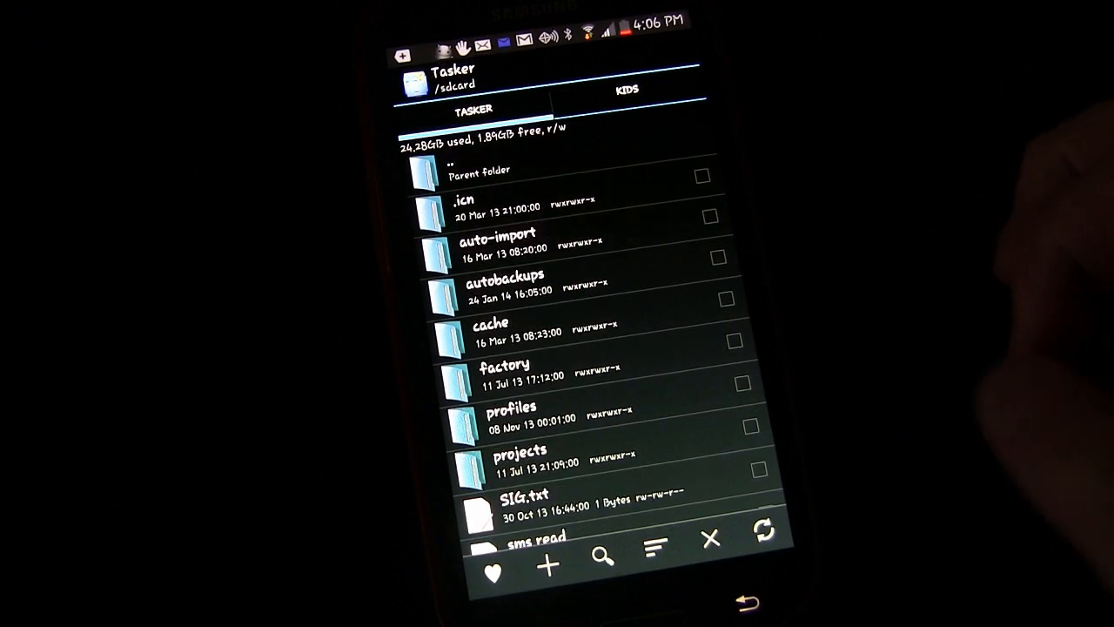
{"action": "left_click", "coordinate": [509, 374]}
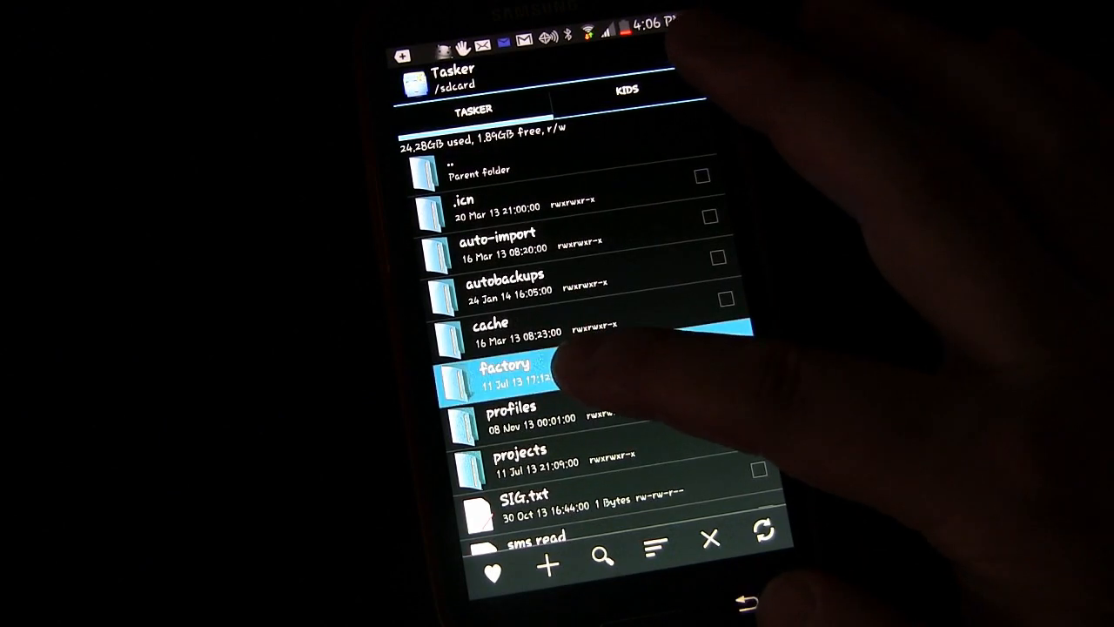
{"action": "left_click", "coordinate": [514, 374]}
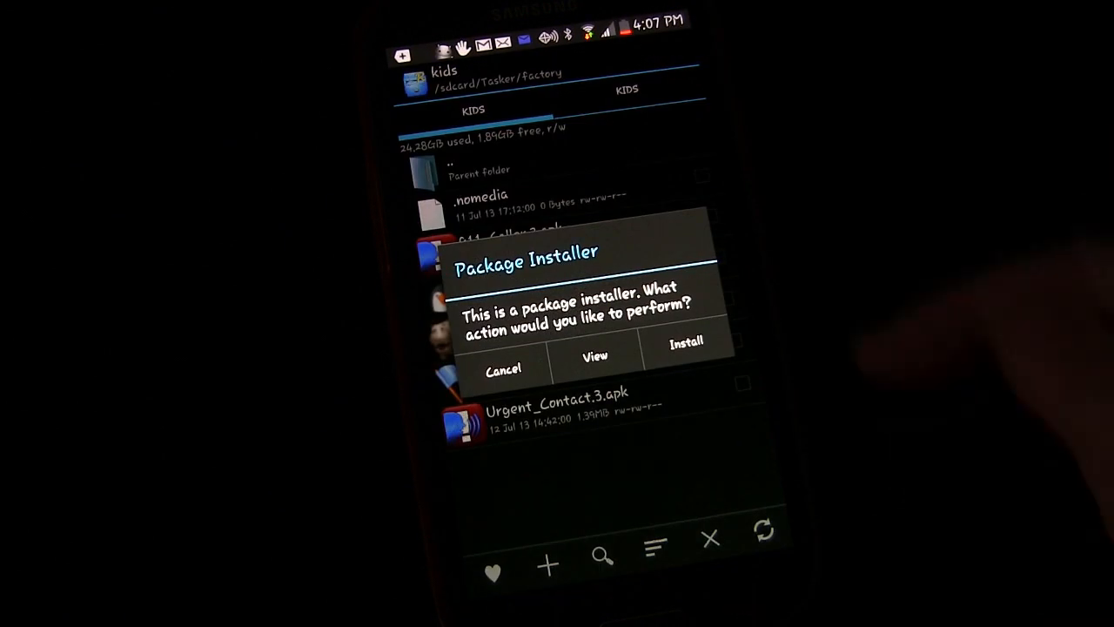
- Install Speak_Texter.2.apk from the installer prompt and return to the Google Voice inbox
{"action": "left_click", "coordinate": [686, 342]}
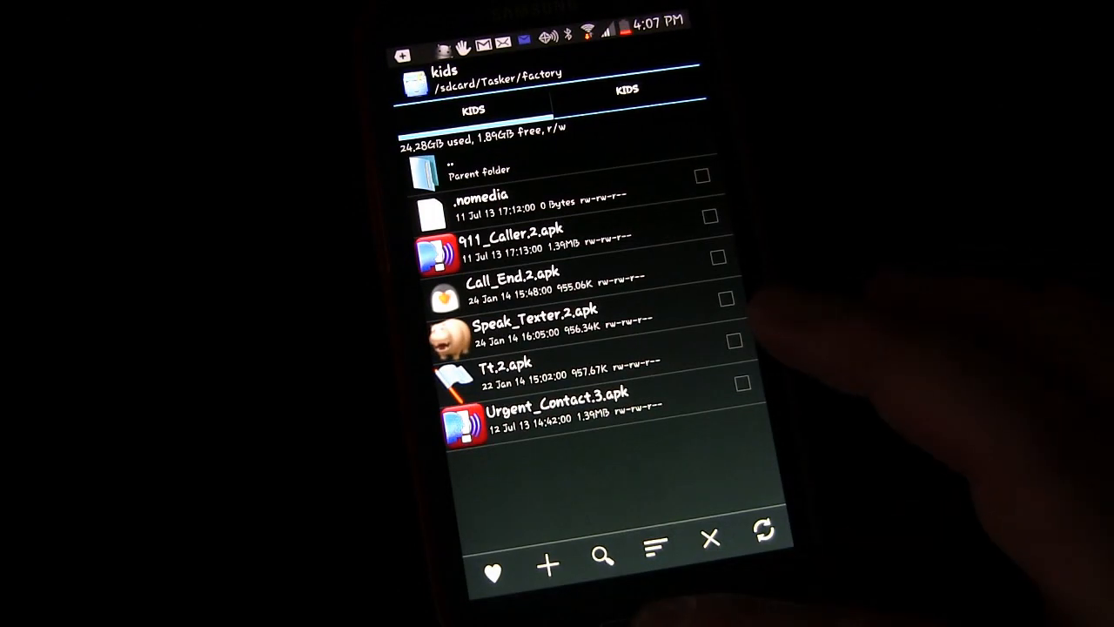
{"action": "left_click", "coordinate": [480, 172]}
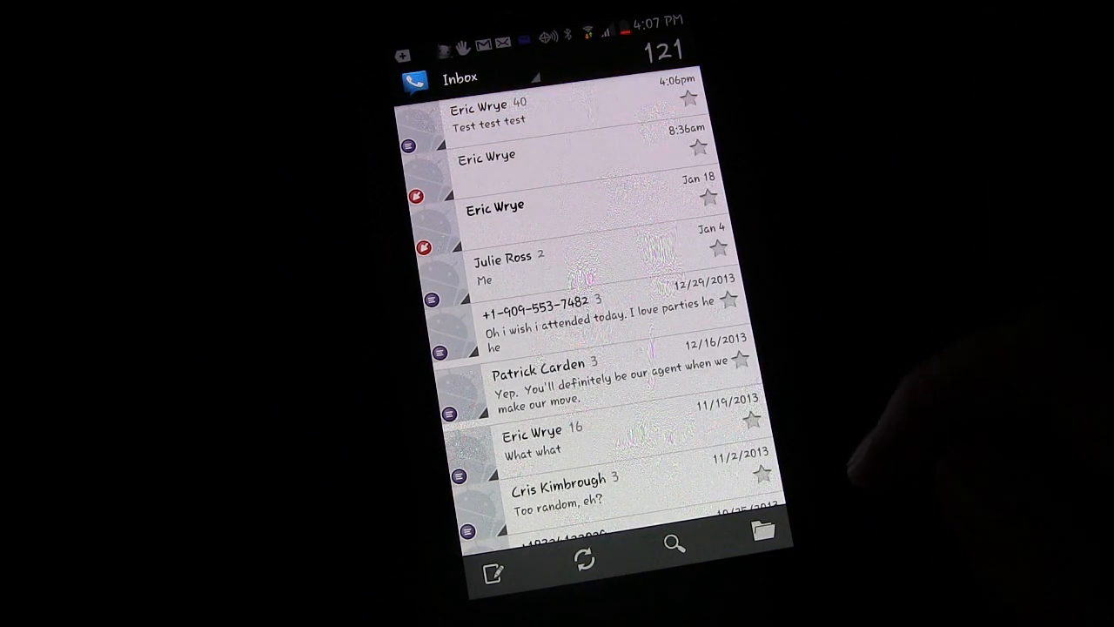
{"action": "left_click", "coordinate": [540, 113]}
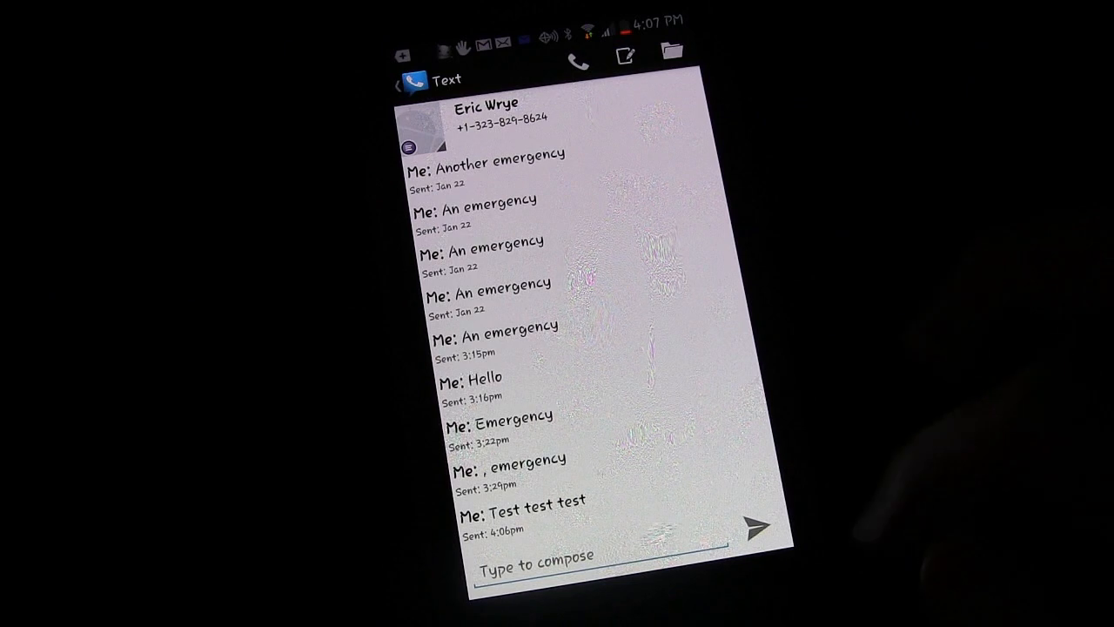
{"action": "type", "text": "Hi, how are"}
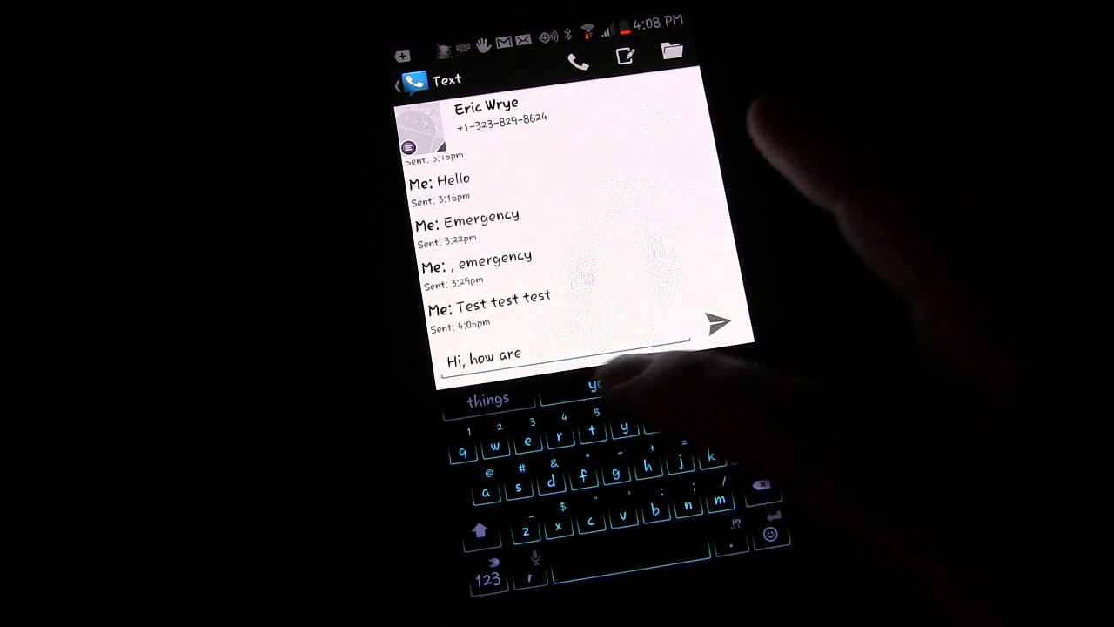
{"action": "type", "text": "you?"}
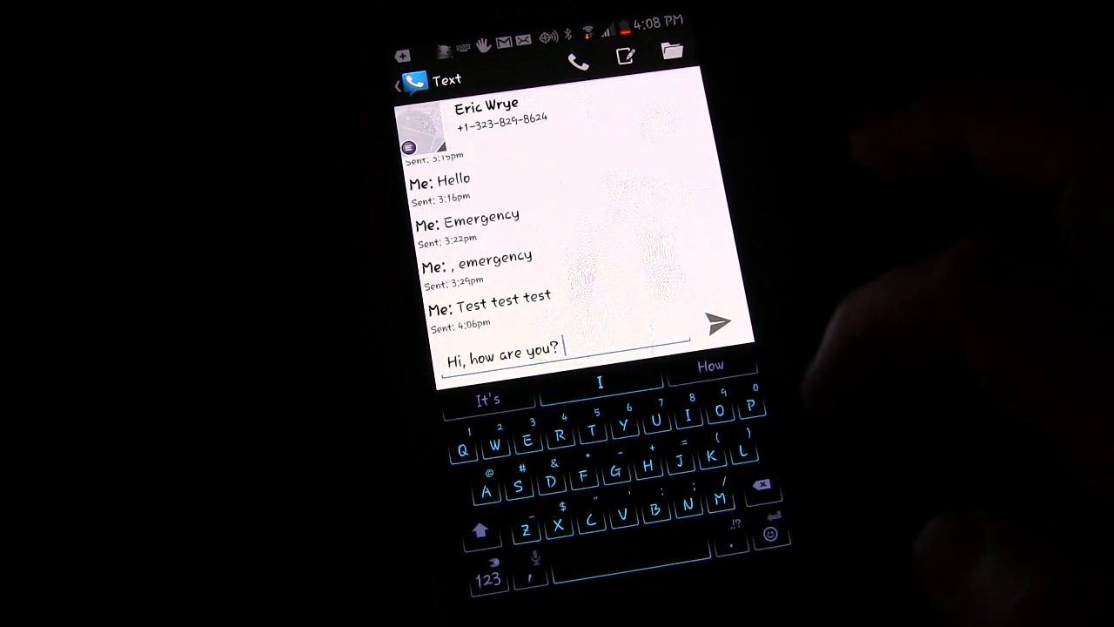
{"action": "left_click", "coordinate": [718, 322]}
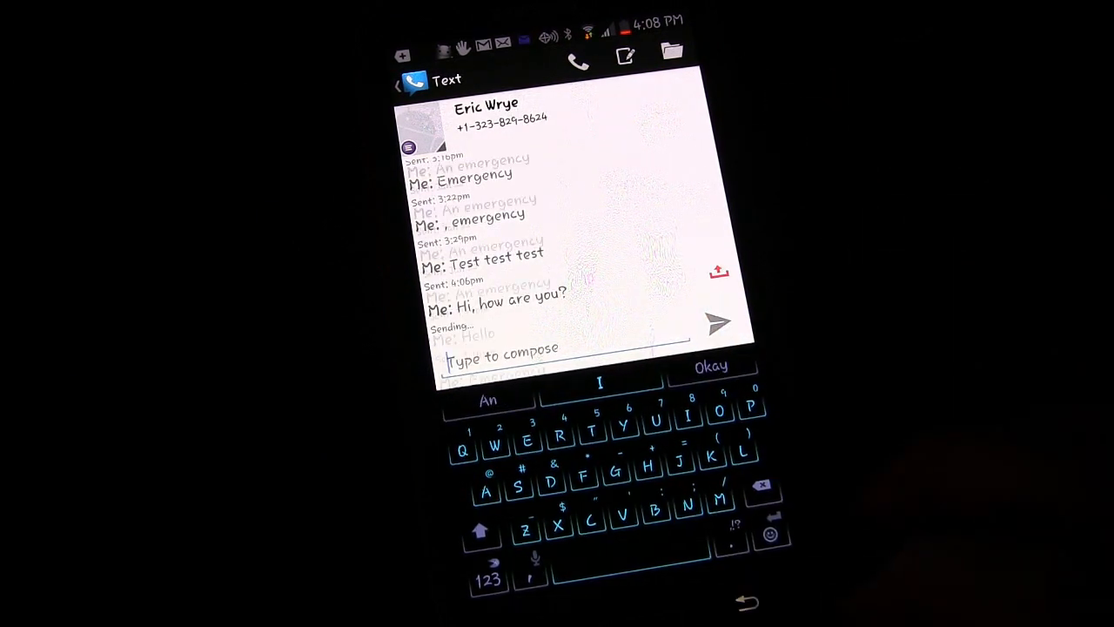
{"action": "left_click", "coordinate": [402, 81]}
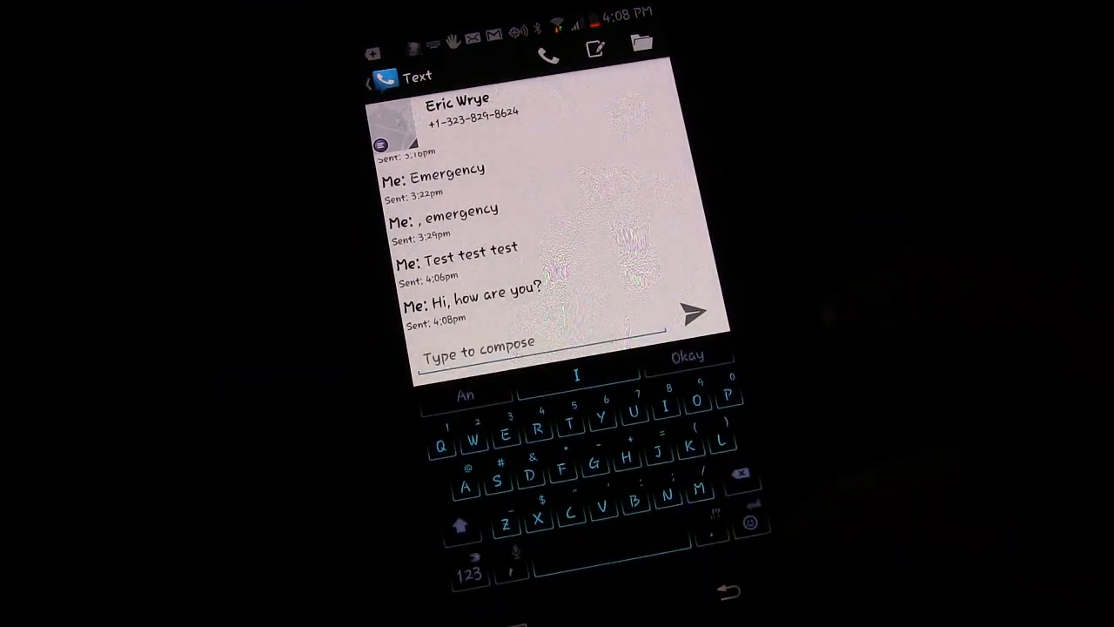
{"action": "type", "text": "Another"}
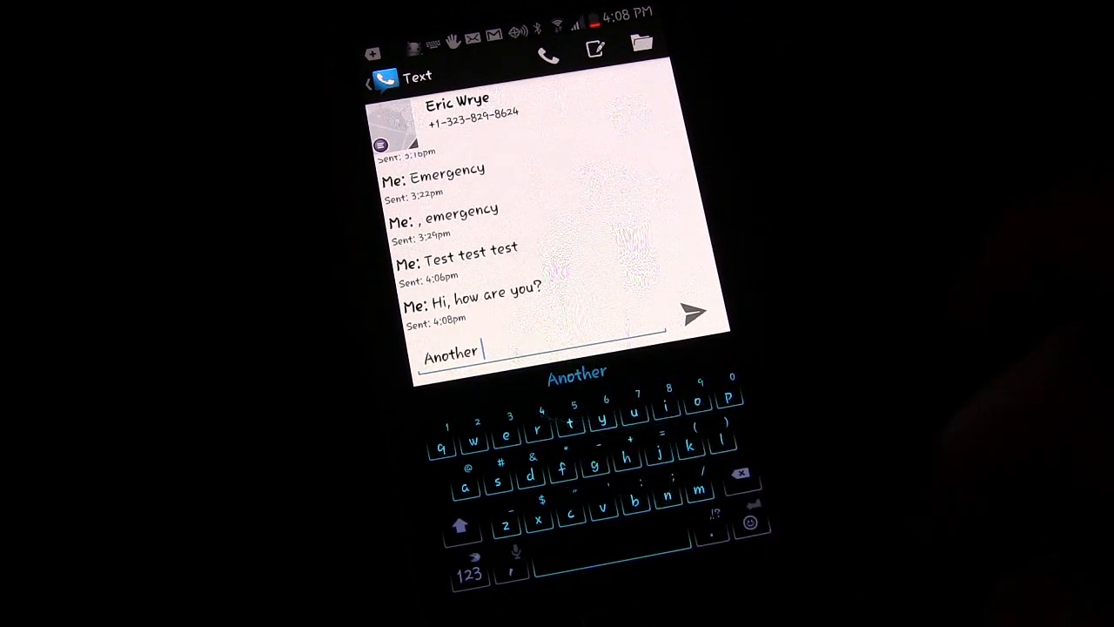
{"action": "type", "text": "day"}
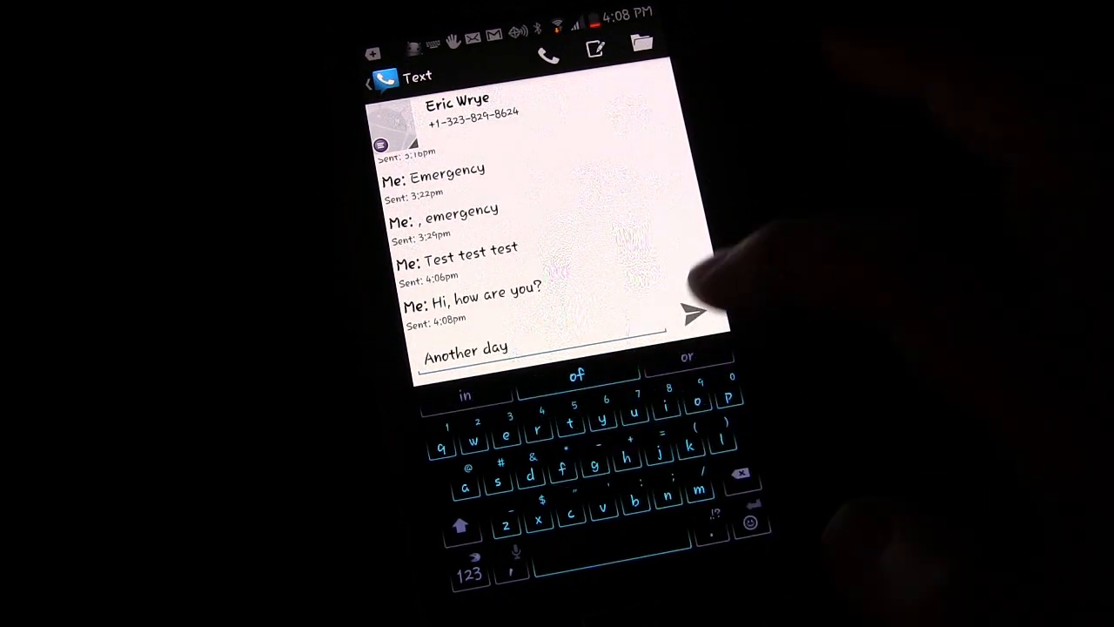
{"action": "left_click", "coordinate": [692, 313]}
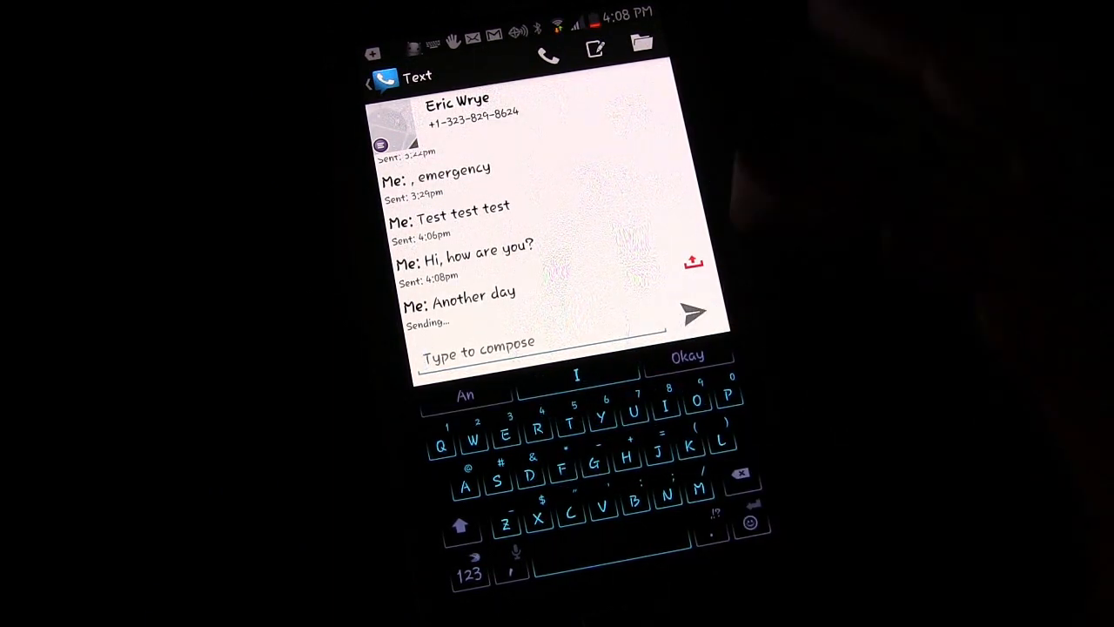